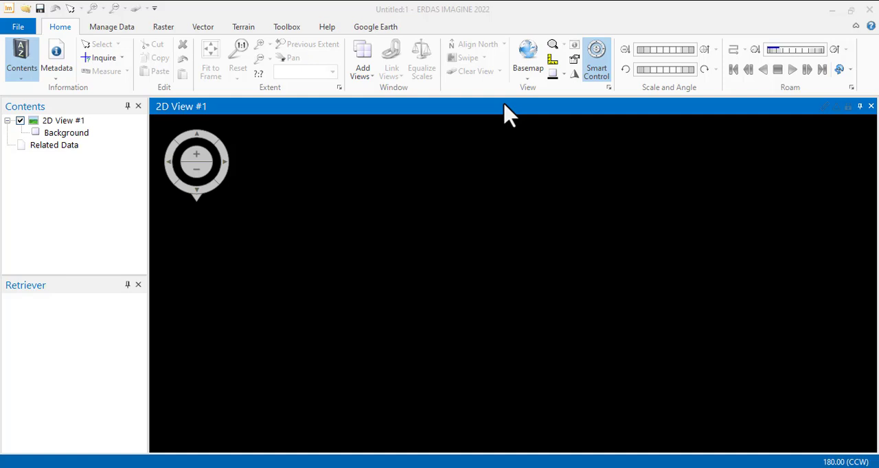
mouse_move(468, 172)
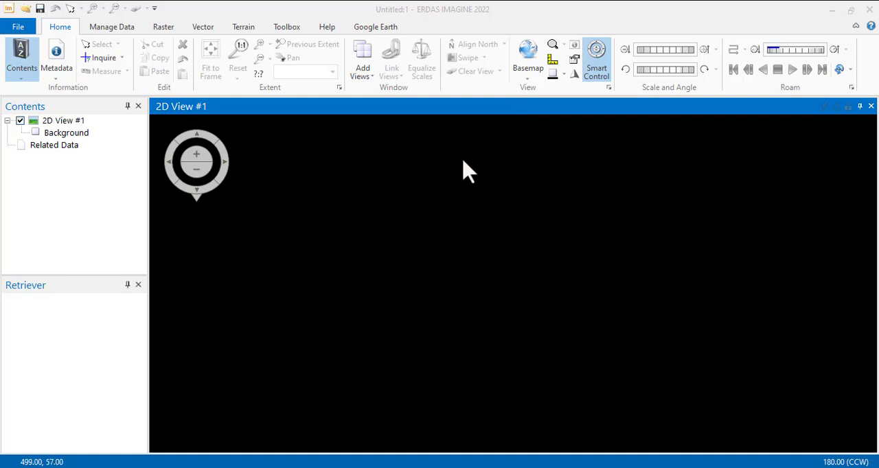
mouse_move(453, 184)
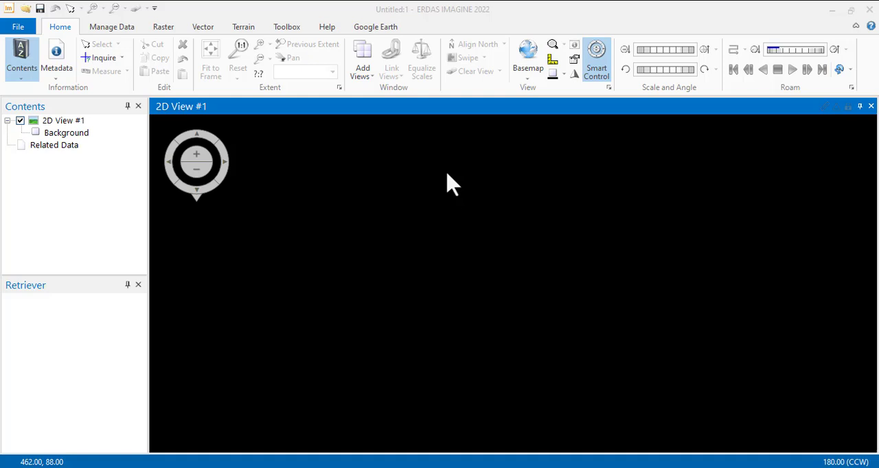
mouse_move(422, 228)
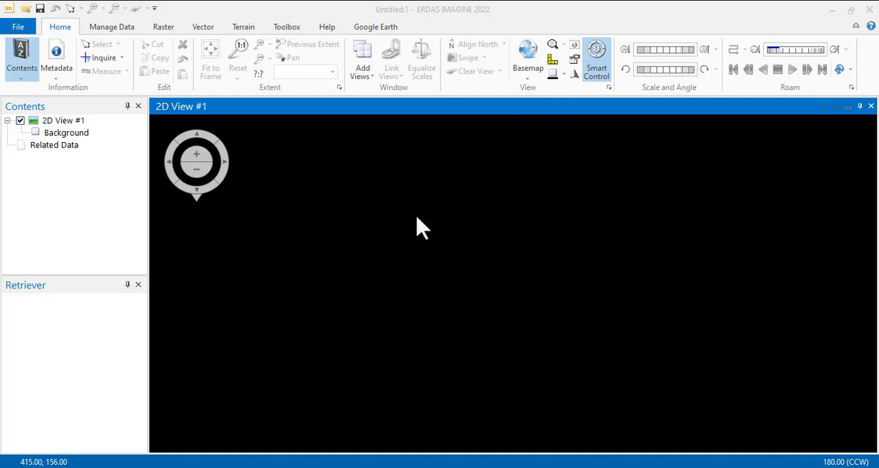
mouse_move(421, 228)
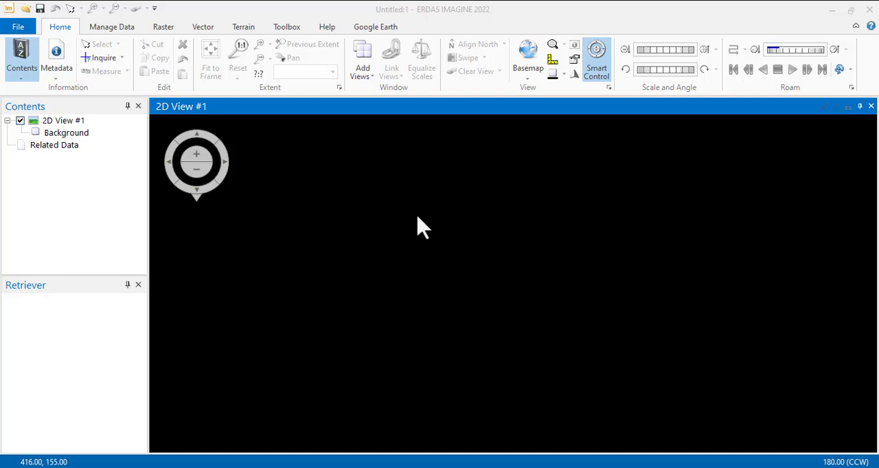
mouse_move(285, 283)
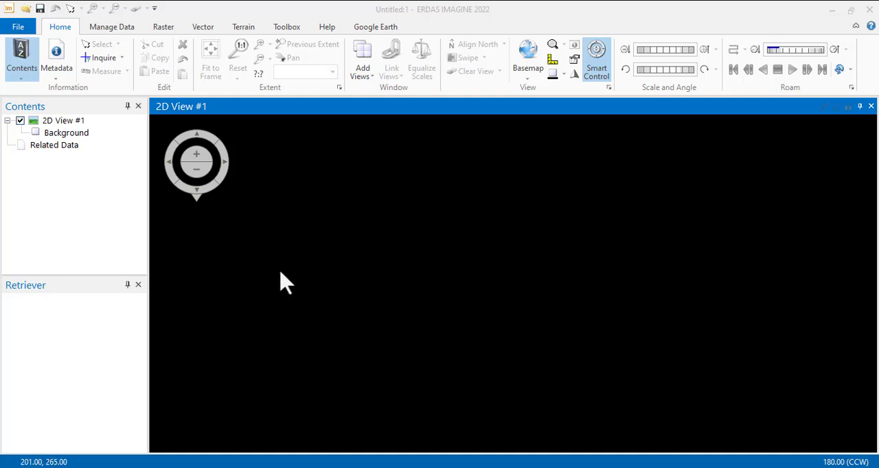
mouse_move(461, 220)
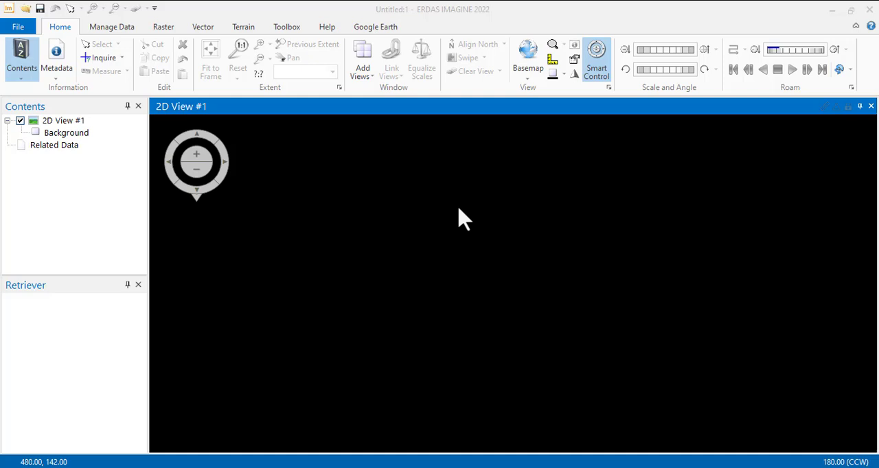
mouse_move(452, 211)
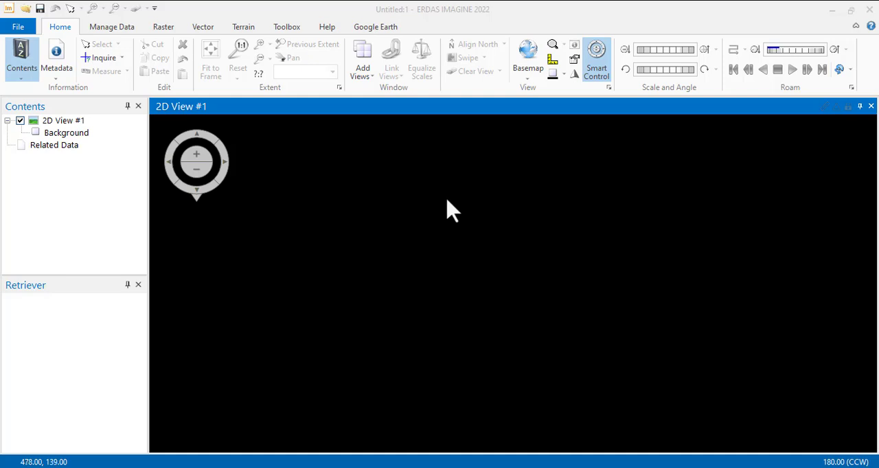
mouse_move(439, 213)
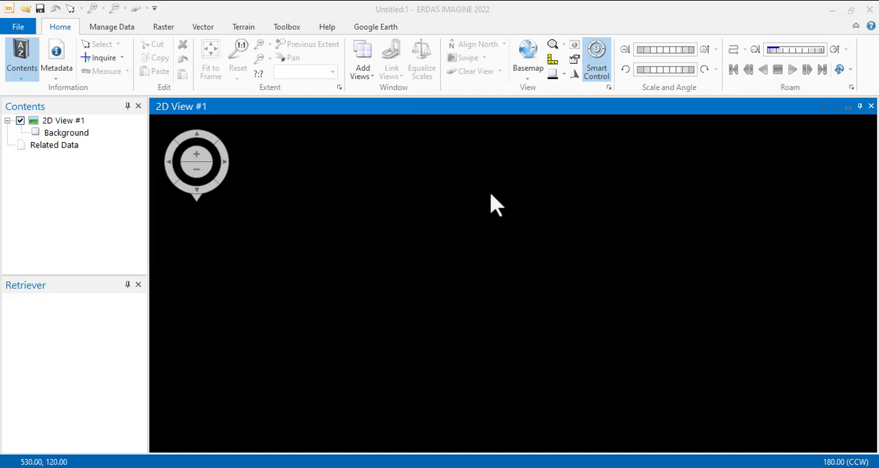
mouse_move(677, 349)
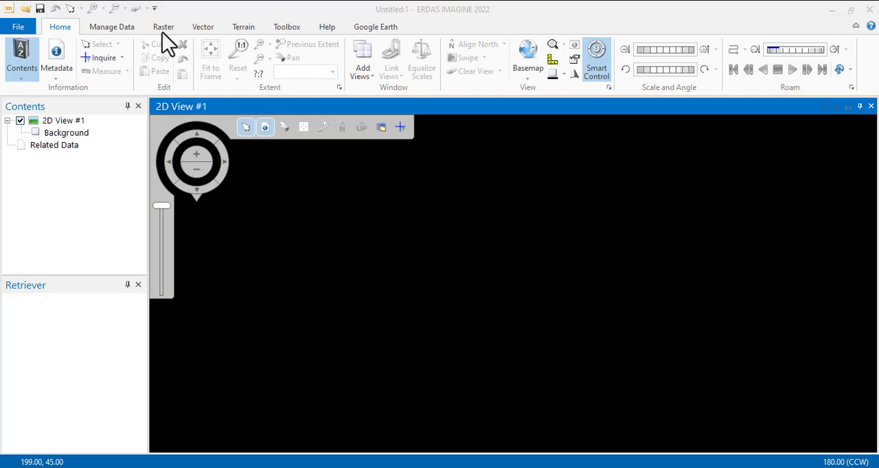
Open the Raster tab's Mosaic menu listing MosaicPro, Mosaic Express and Unchip.
click(163, 27)
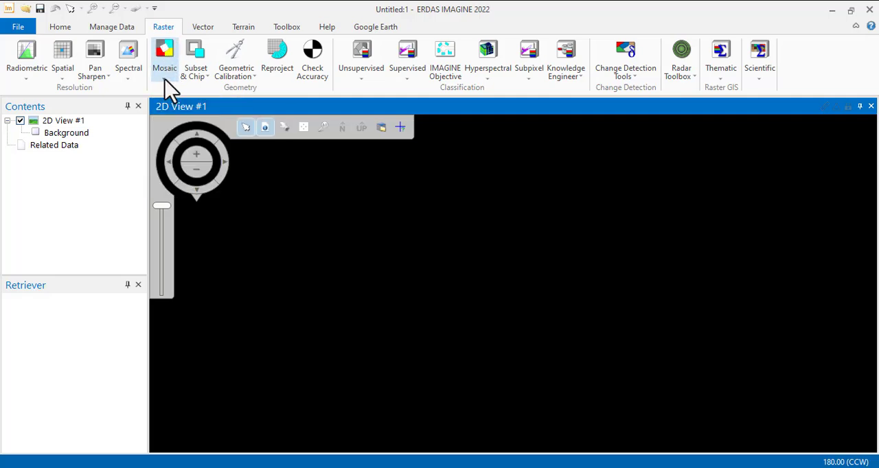
click(164, 59)
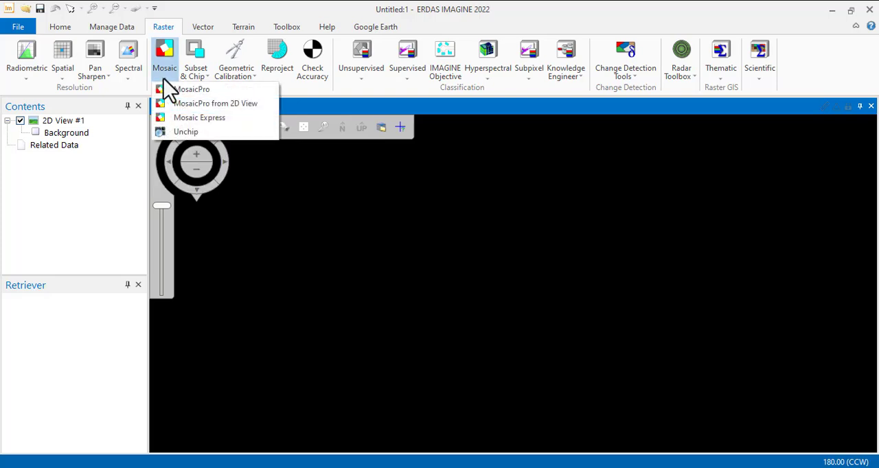
mouse_move(196, 89)
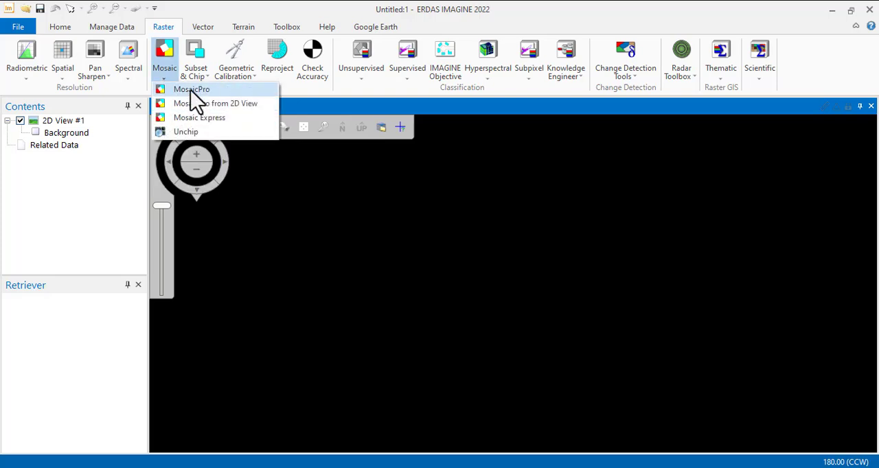
mouse_move(194, 90)
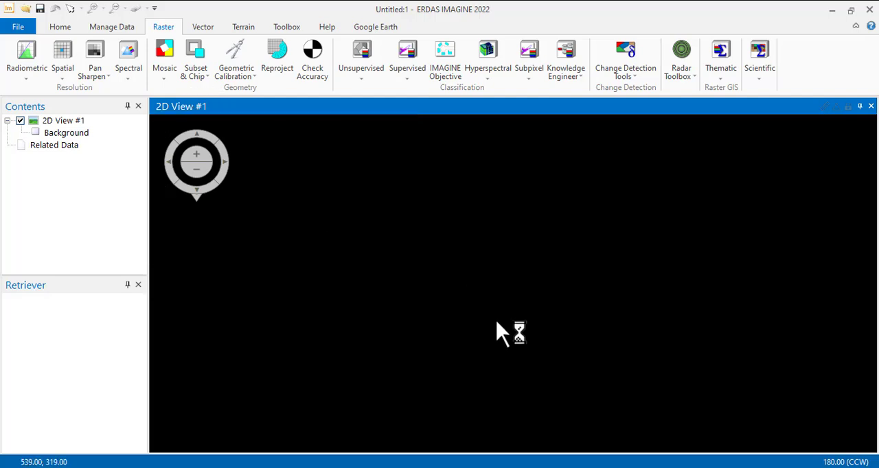
mouse_move(500, 321)
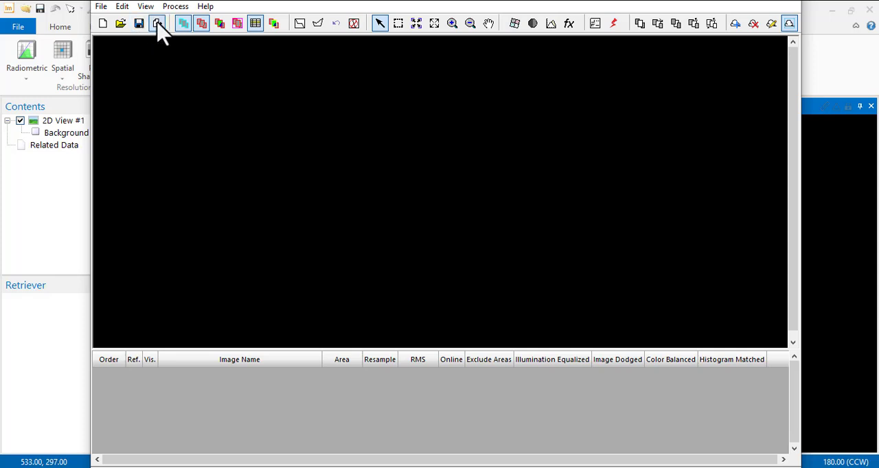
Add 189051, 189052, 190051, 190052 and 191052 .img from ahp/dataset/layer stacking.
click(156, 23)
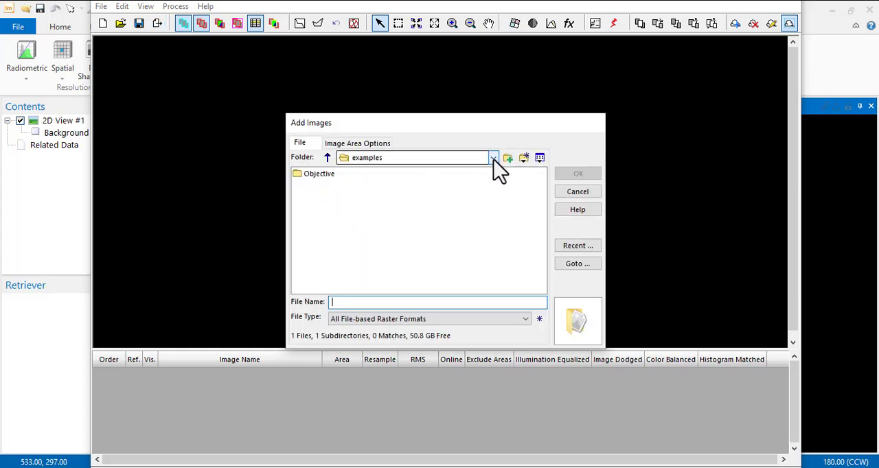
click(494, 158)
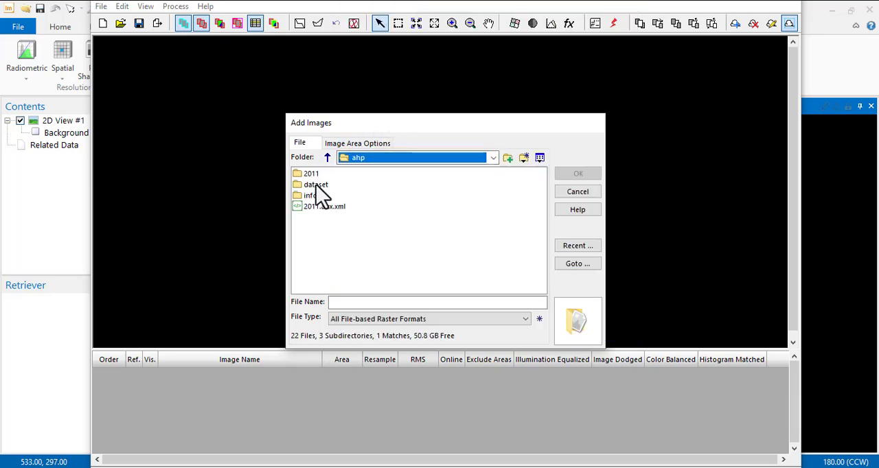
double_click(316, 184)
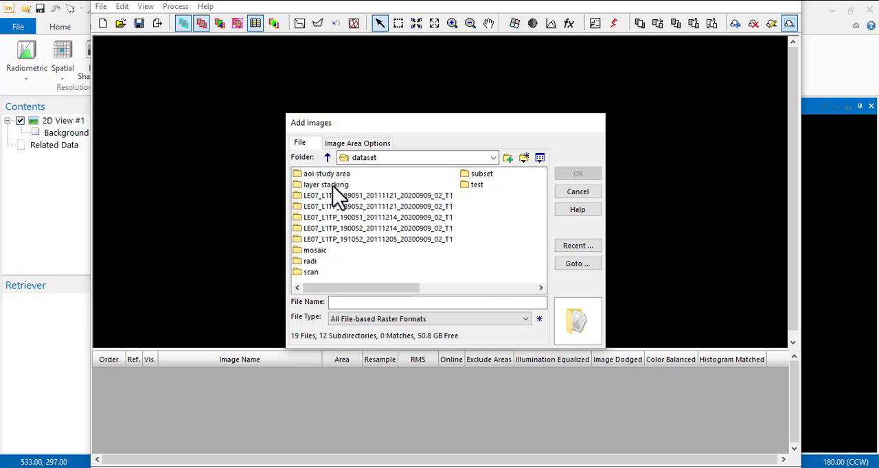
double_click(326, 184)
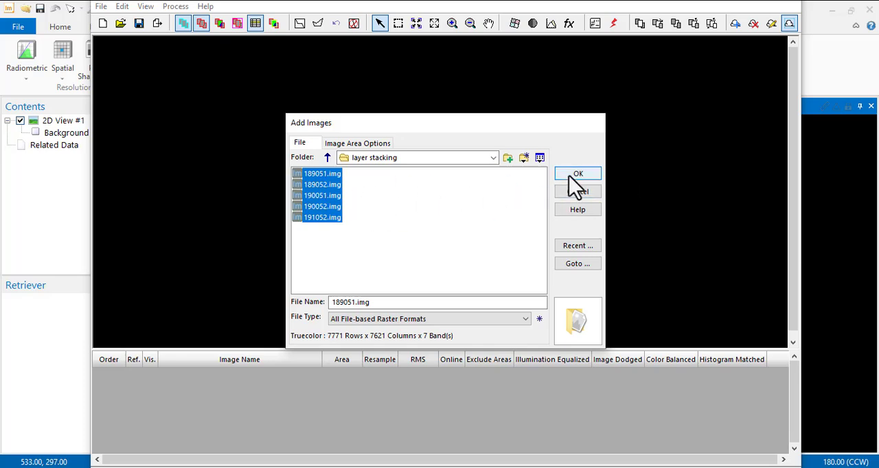
click(578, 174)
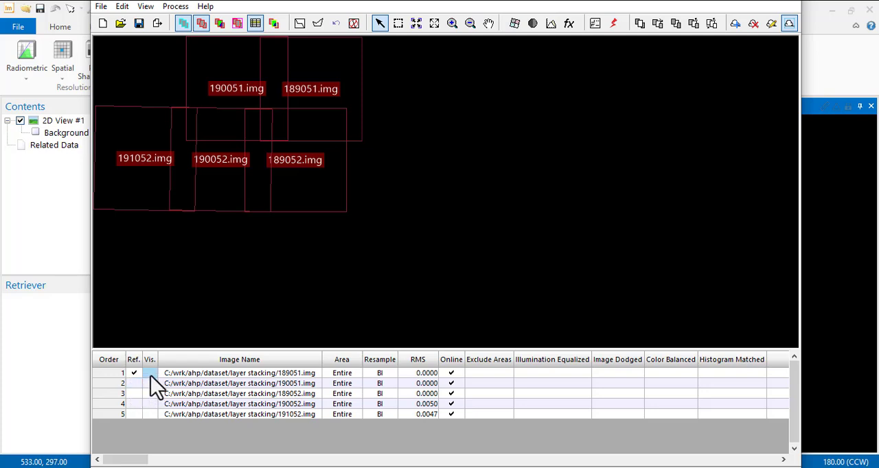
Mark all five images, including 191052.img, as visible in the mosaic preview.
click(150, 373)
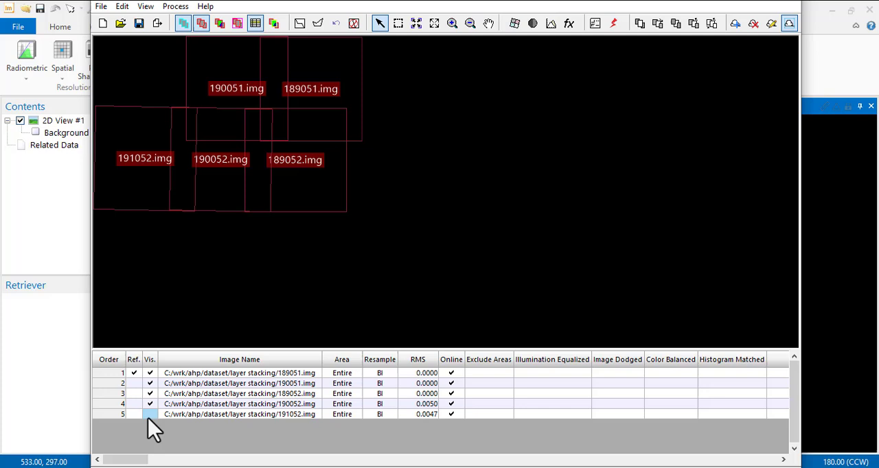
click(150, 414)
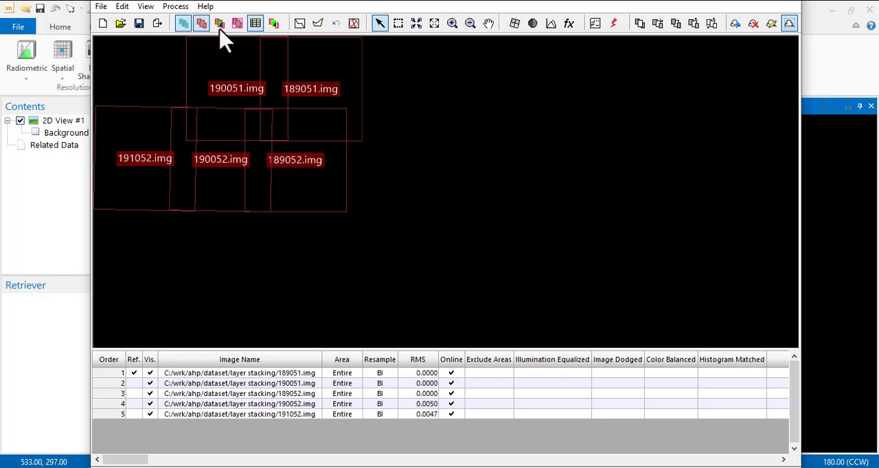
mouse_move(264, 186)
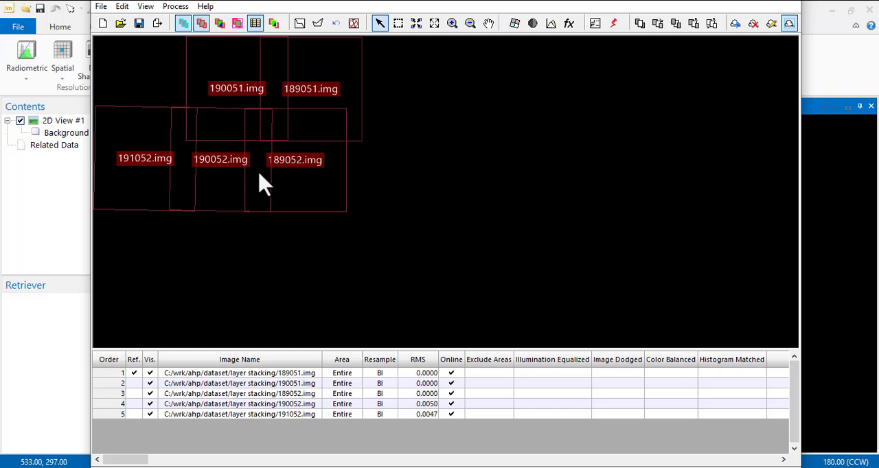
mouse_move(232, 56)
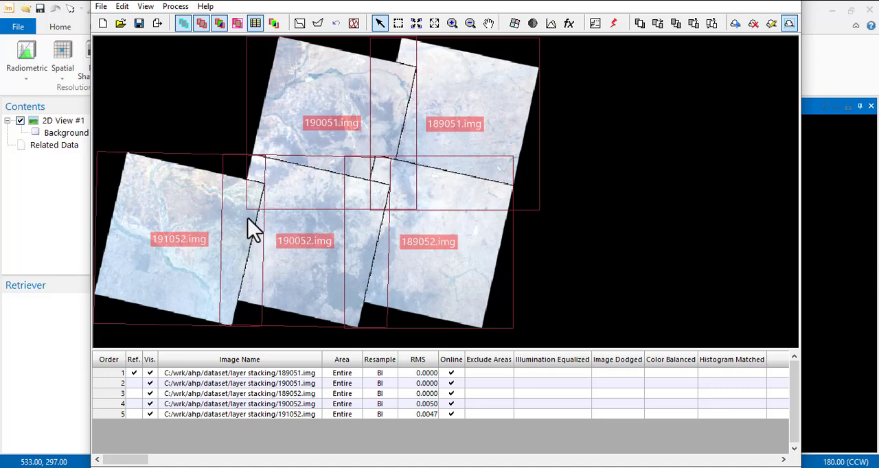
mouse_move(490, 268)
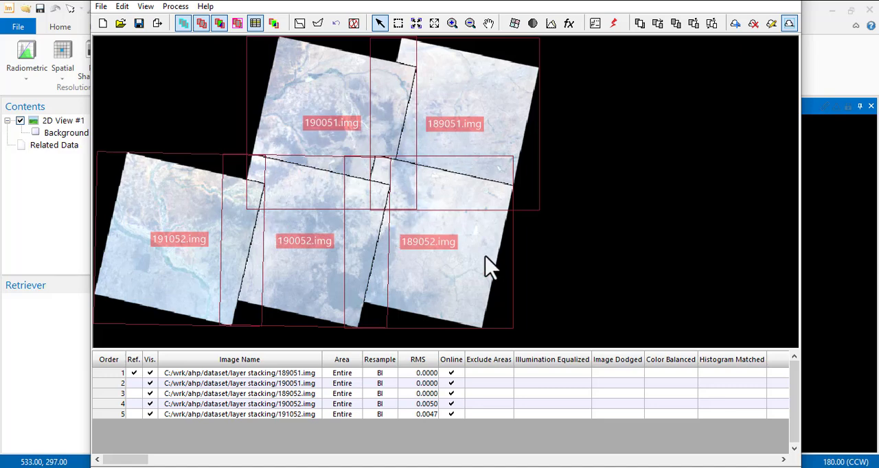
mouse_move(231, 195)
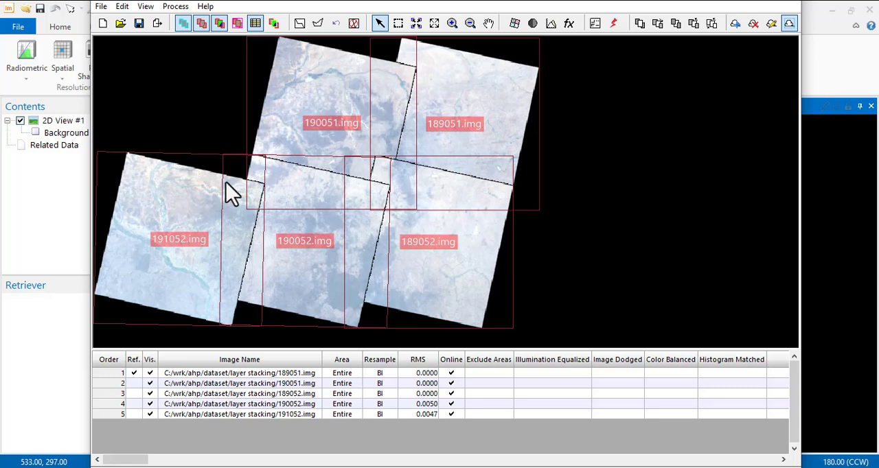
mouse_move(287, 203)
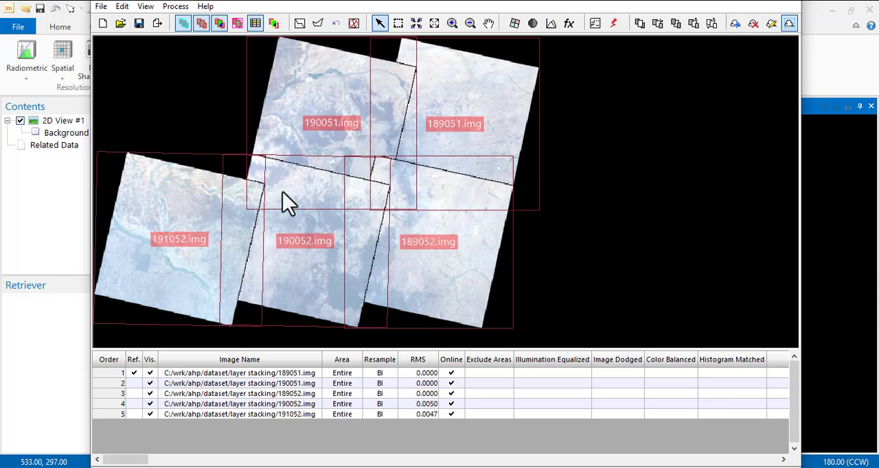
mouse_move(291, 72)
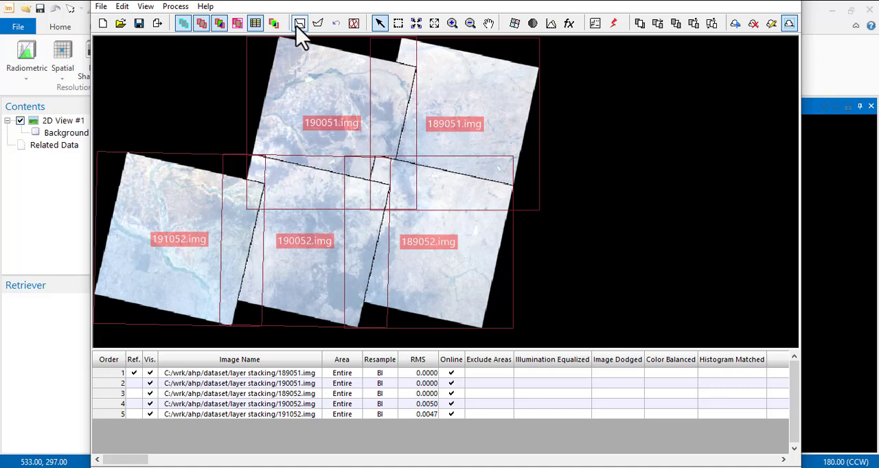
mouse_move(300, 24)
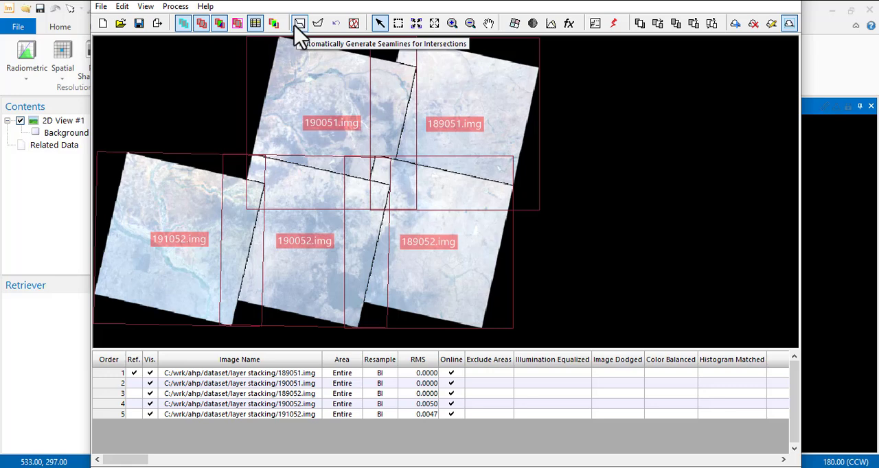
mouse_move(304, 33)
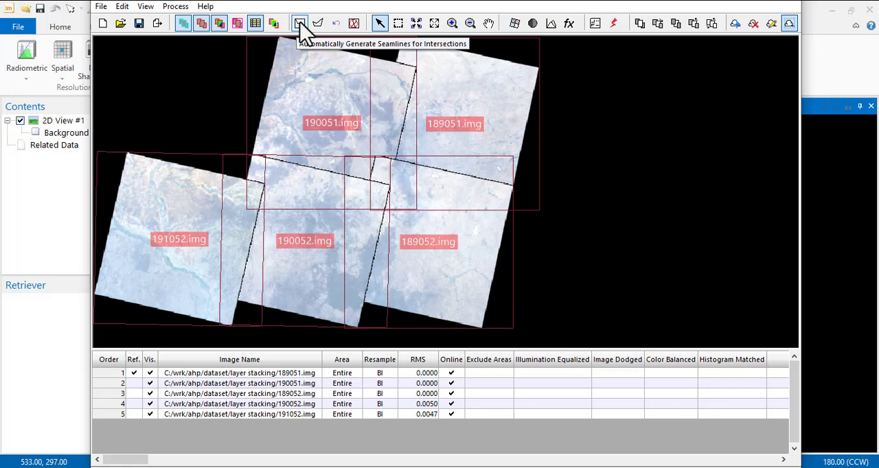
Generate weighted seamlines across the scene intersections and zoom in to inspect them.
click(300, 22)
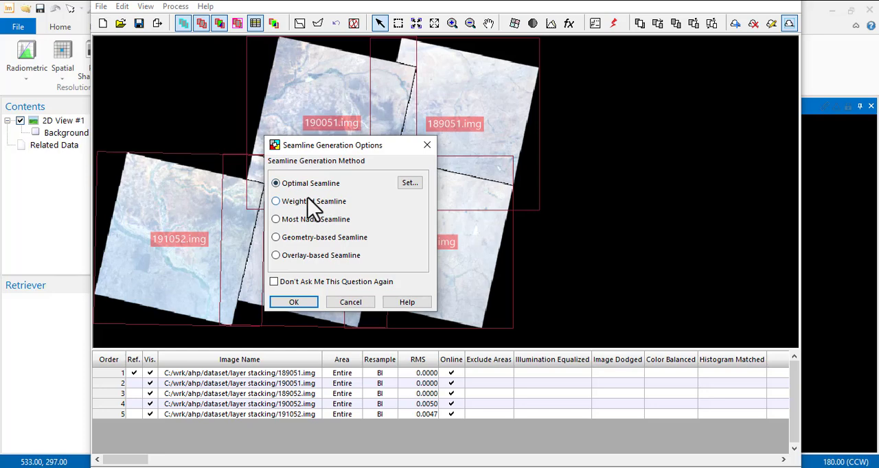
mouse_move(307, 199)
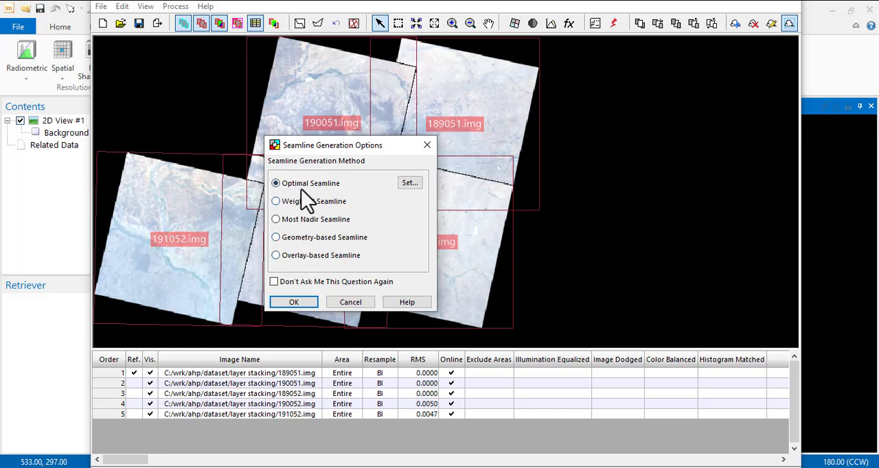
mouse_move(296, 233)
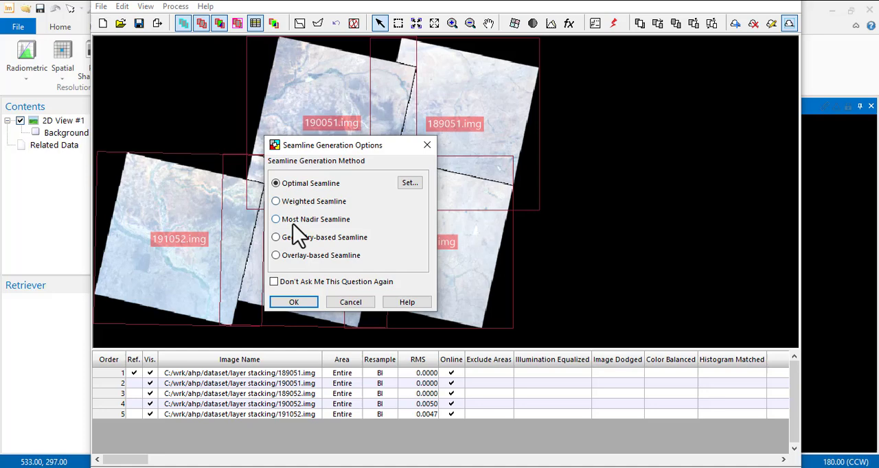
click(275, 202)
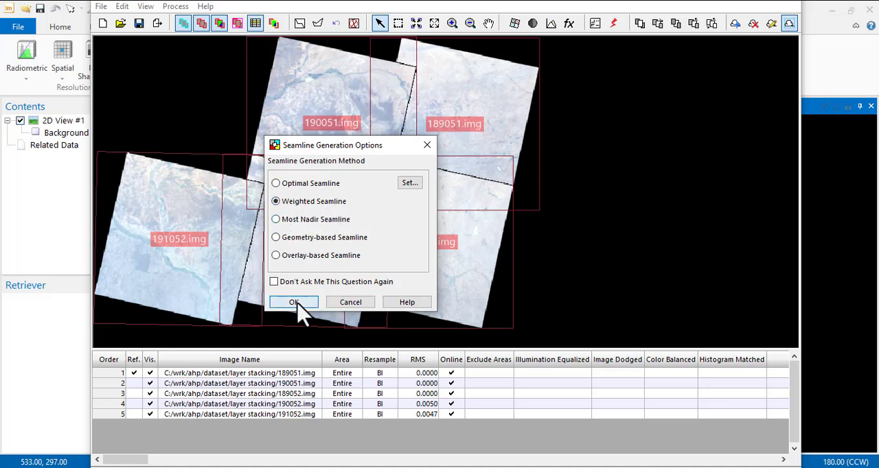
click(294, 302)
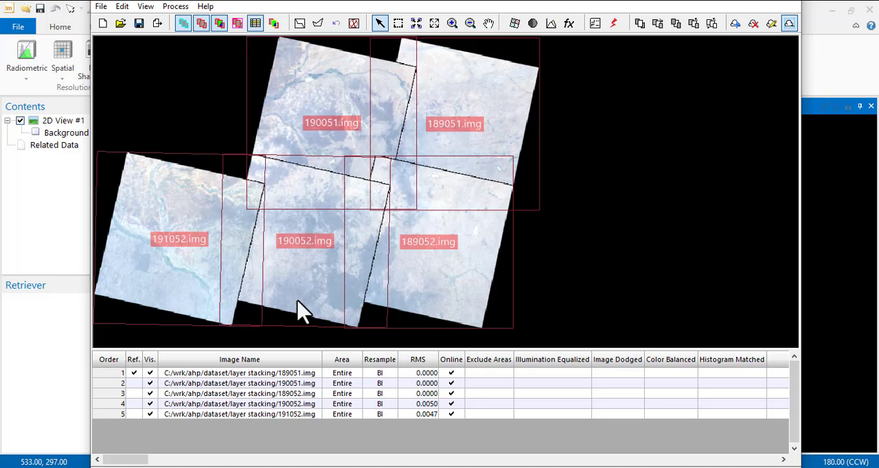
mouse_move(336, 232)
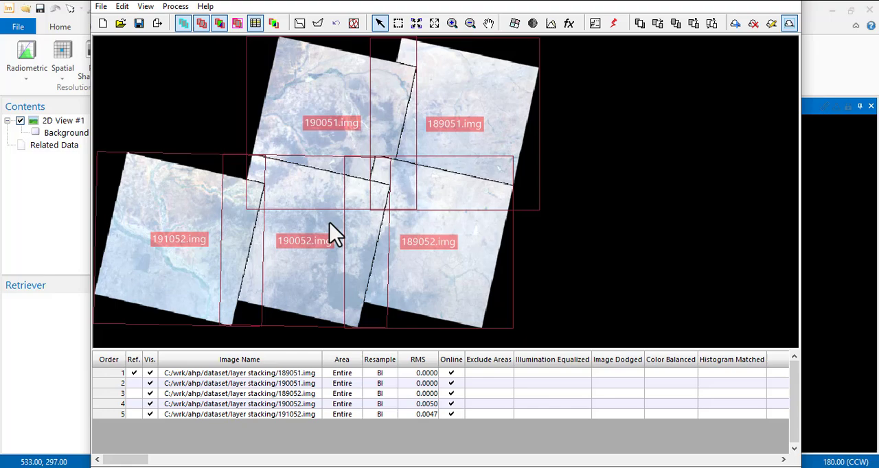
mouse_move(258, 251)
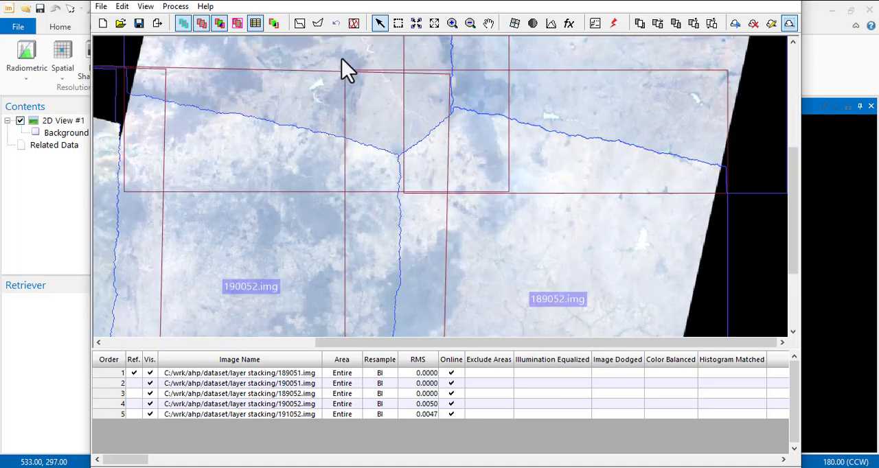
mouse_move(175, 299)
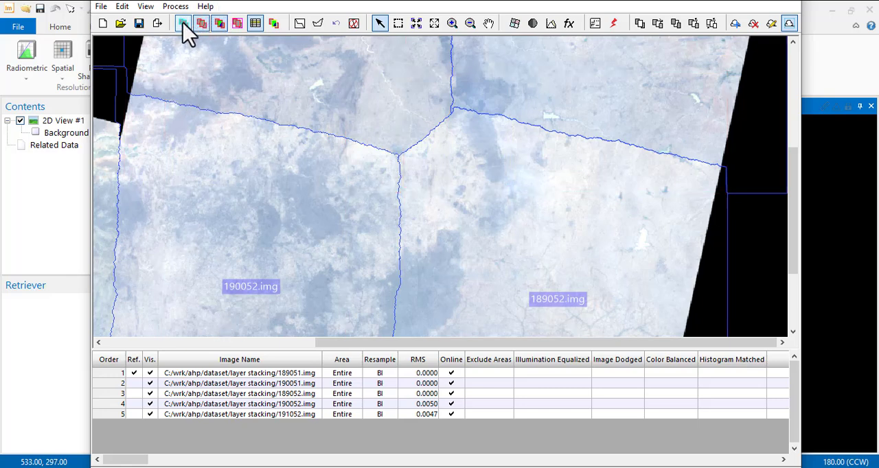
click(183, 23)
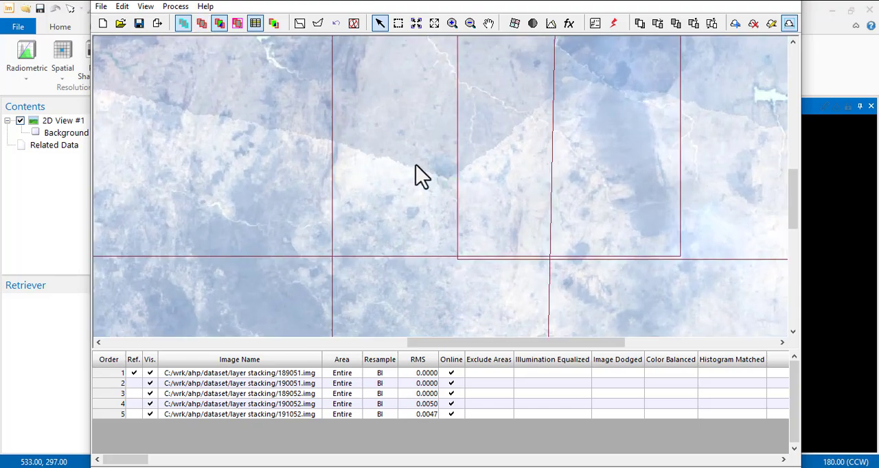
mouse_move(416, 154)
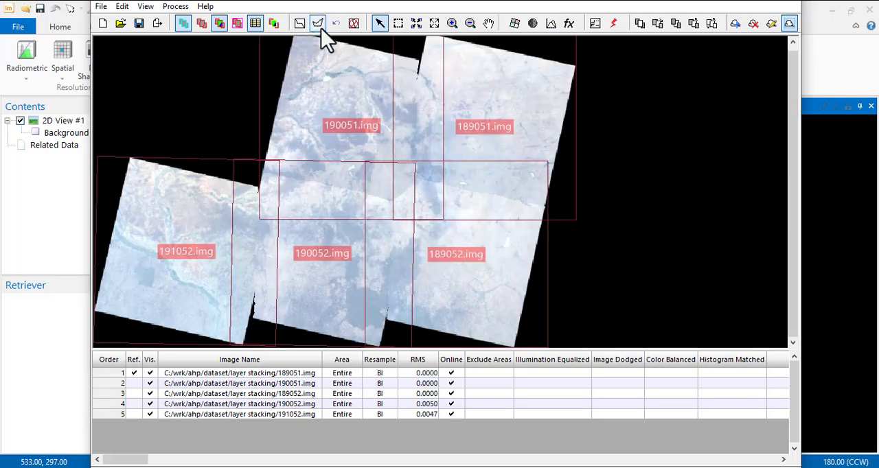
Regenerate the seamlines with the Most Nadir, then Geometry-based methods.
click(317, 23)
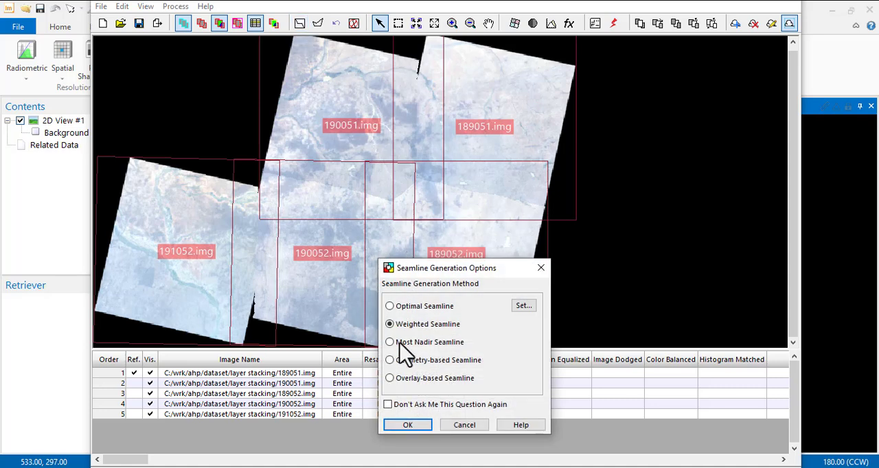
click(389, 341)
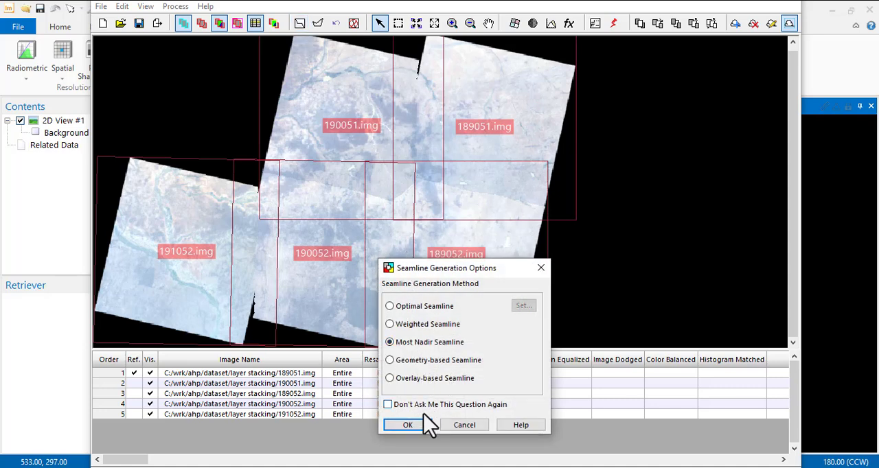
click(407, 424)
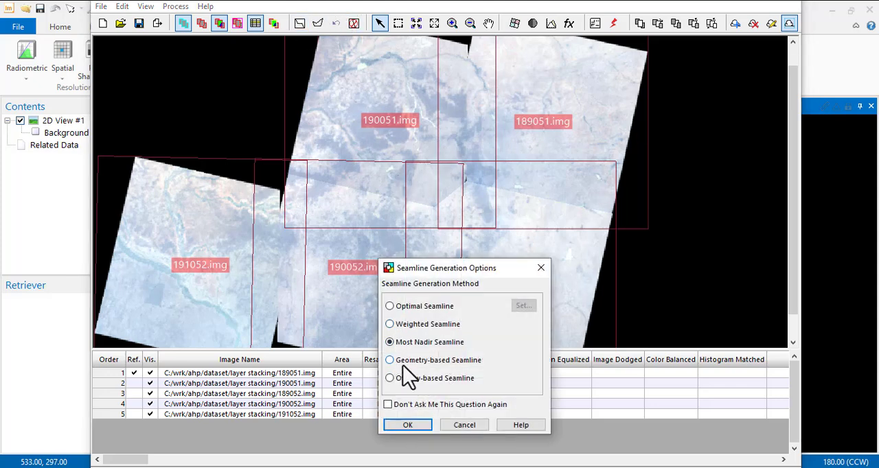
click(407, 424)
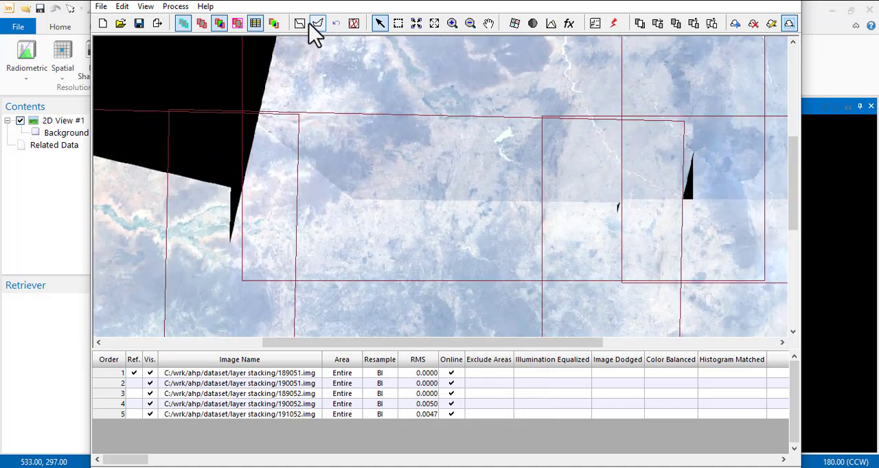
Try the Overlay-based method, then settle on Optimal Seamline.
click(317, 23)
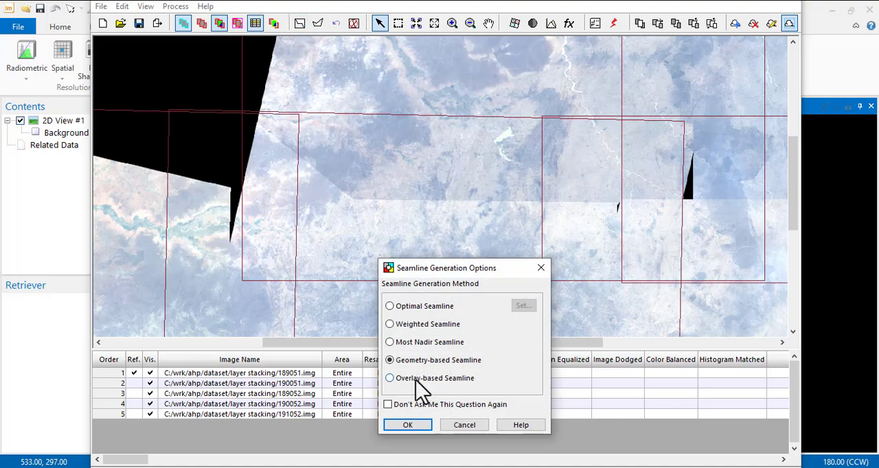
click(407, 425)
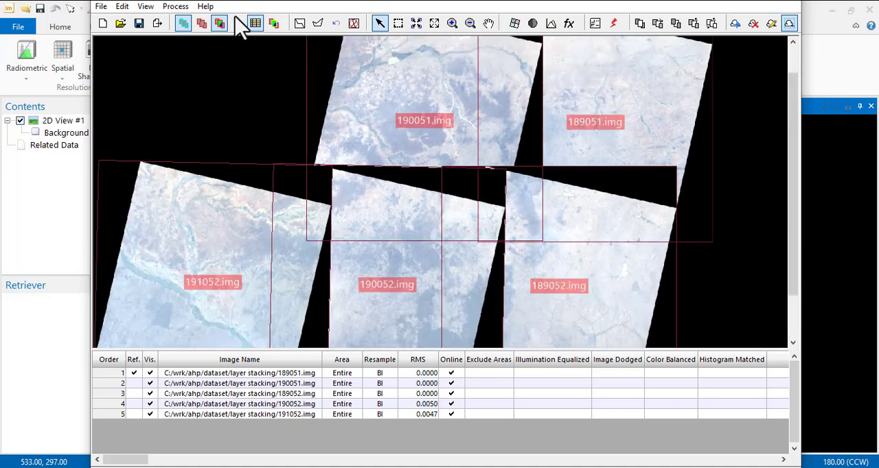
click(237, 23)
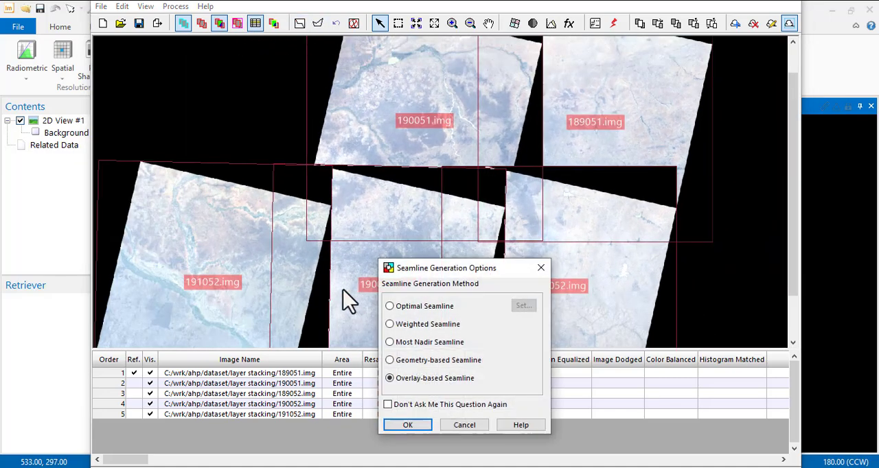
click(390, 305)
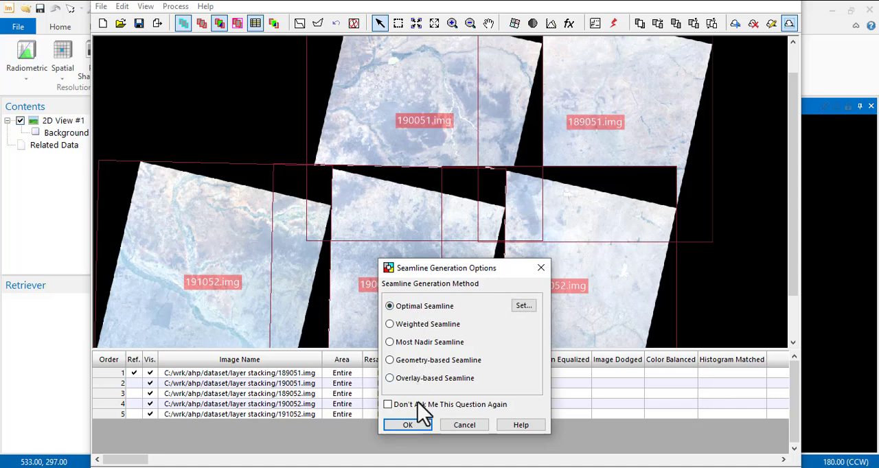
click(407, 425)
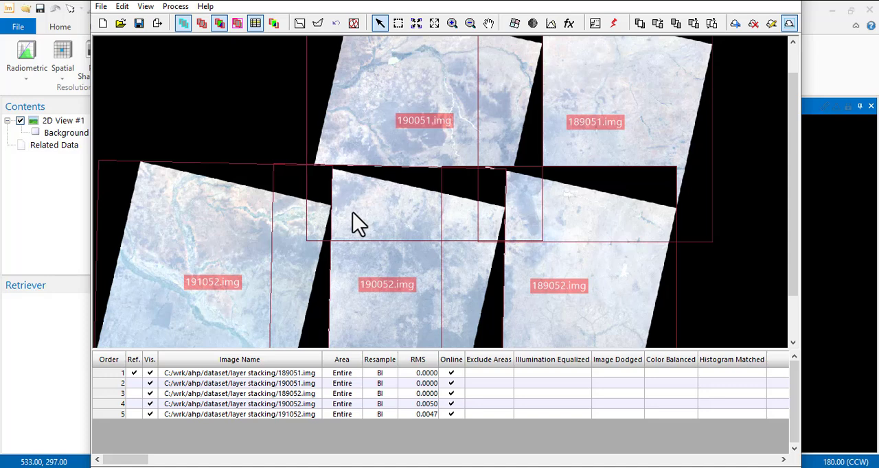
mouse_move(384, 168)
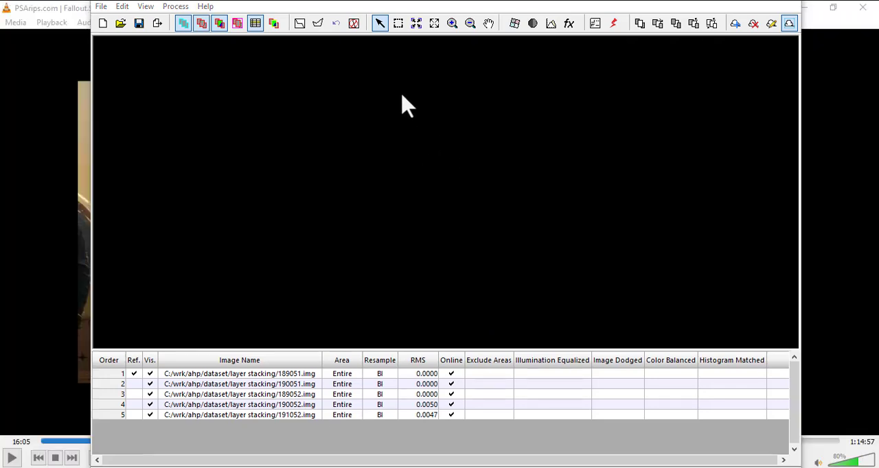
mouse_move(309, 340)
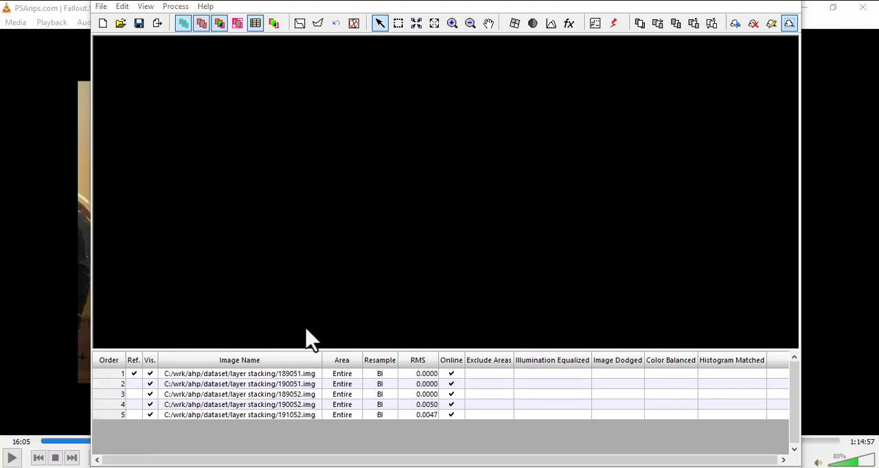
mouse_move(302, 31)
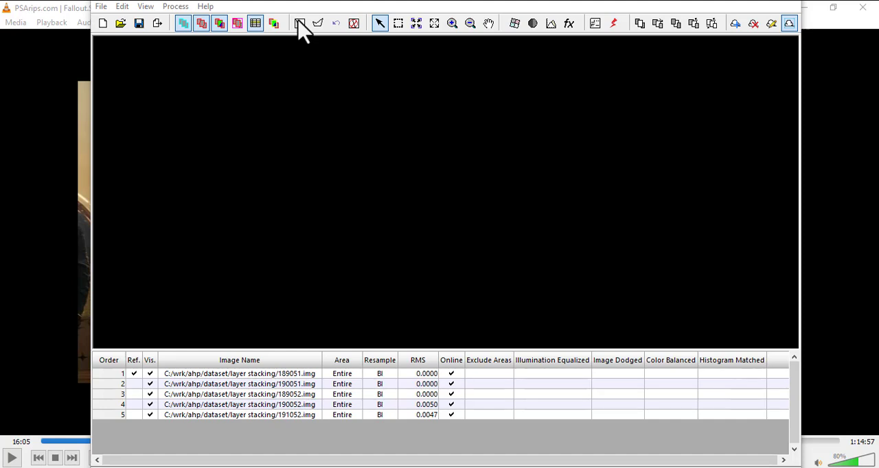
mouse_move(302, 103)
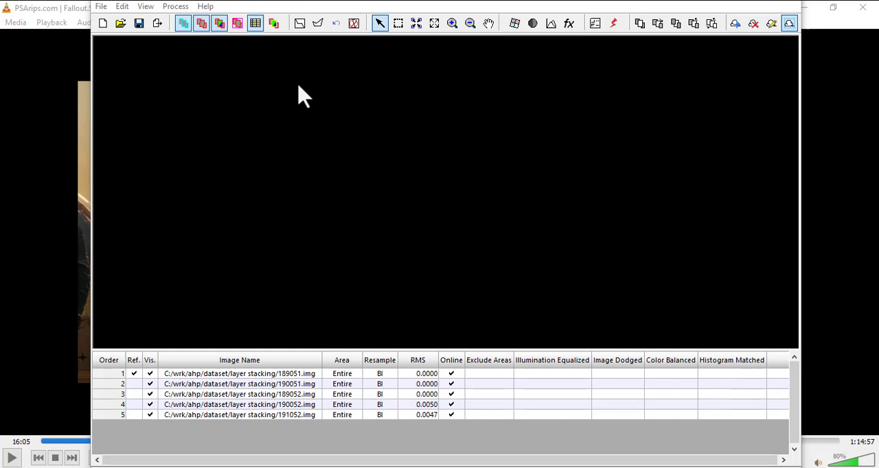
mouse_move(347, 88)
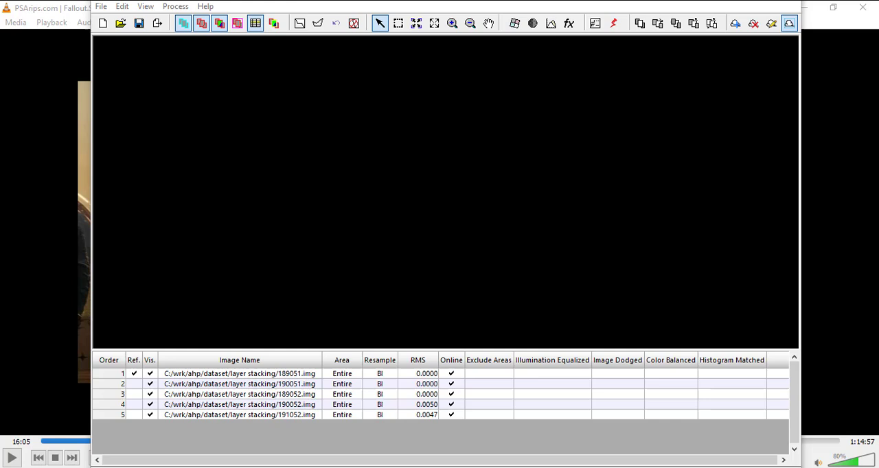
mouse_move(319, 77)
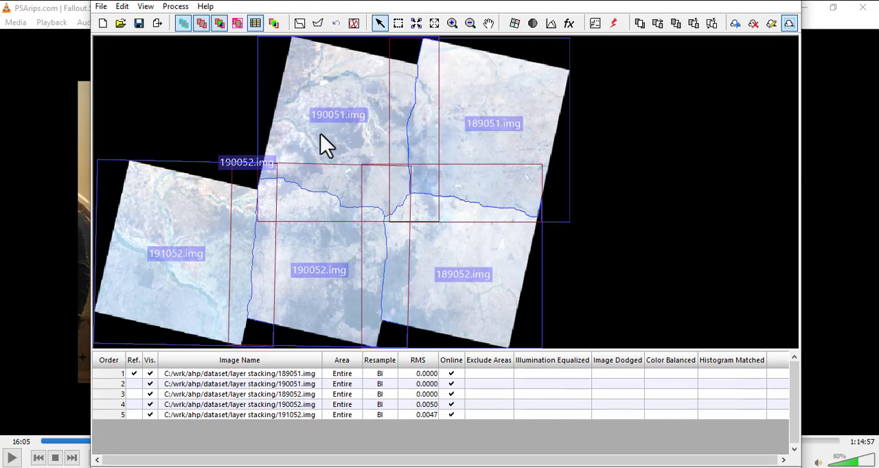
mouse_move(313, 170)
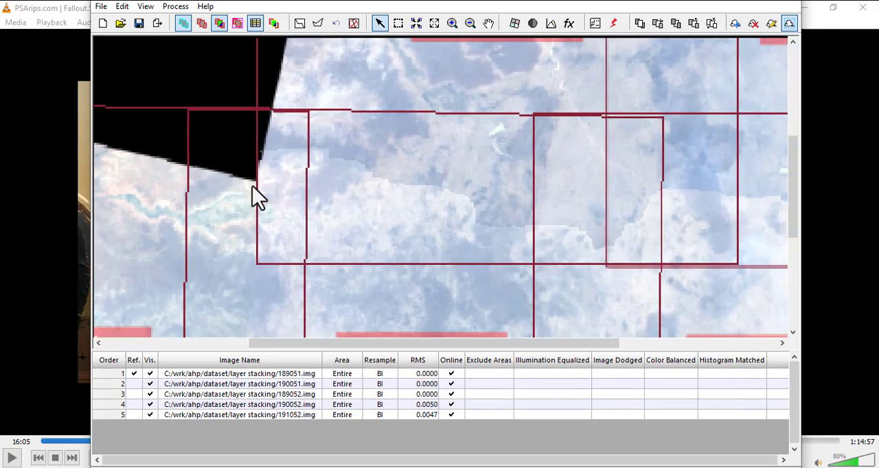
Zoom back out to the full extent of the five-scene mosaic.
click(470, 23)
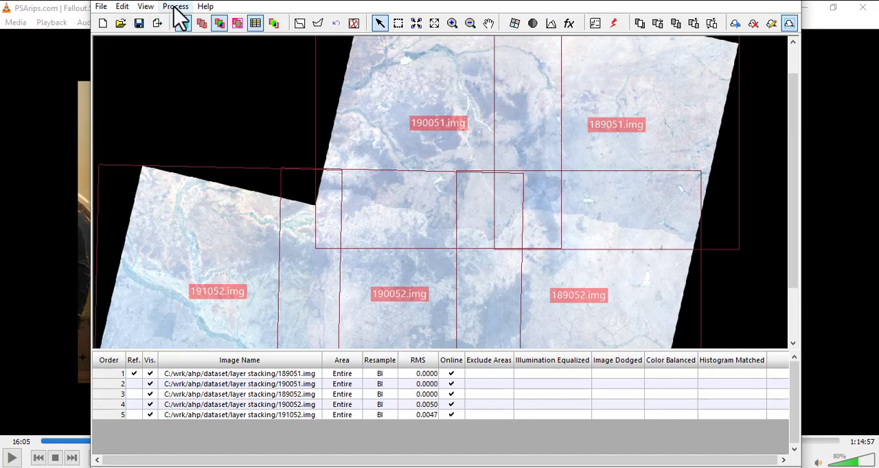
Run the mosaic, writing the output to 20111.img in the test folder.
click(175, 6)
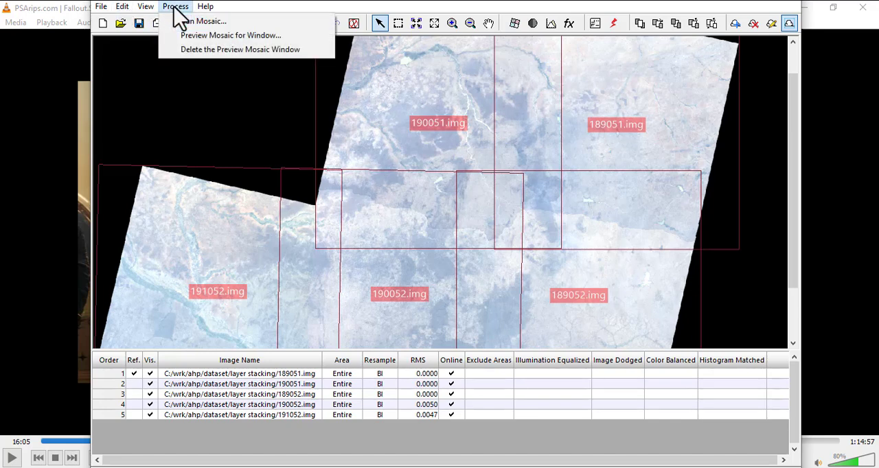
mouse_move(596, 31)
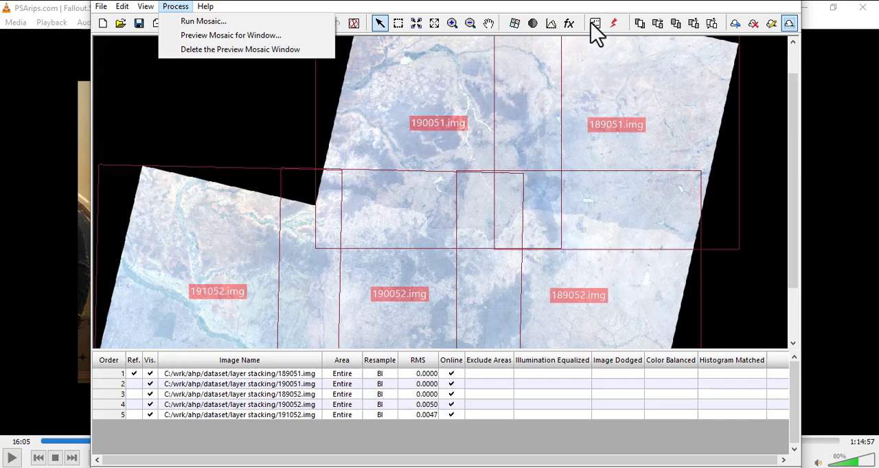
mouse_move(612, 34)
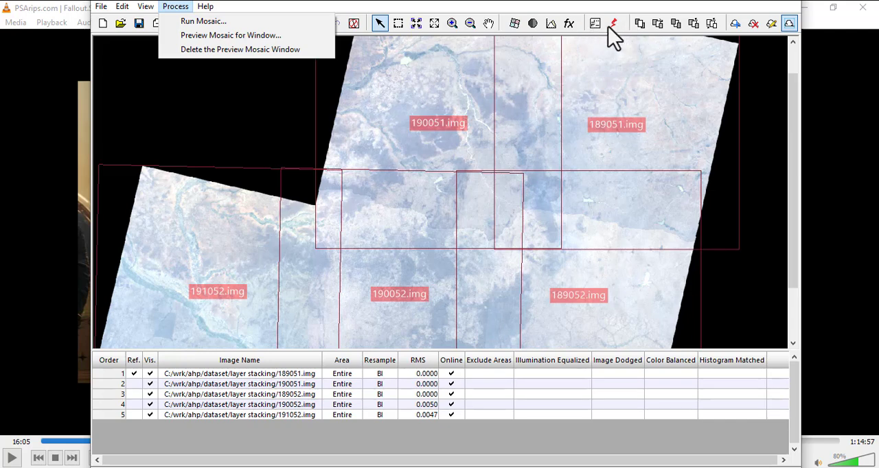
mouse_move(644, 38)
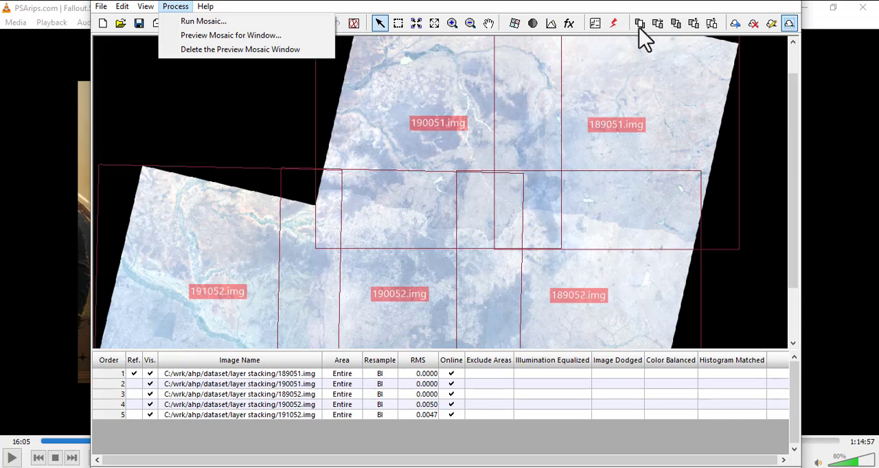
mouse_move(673, 35)
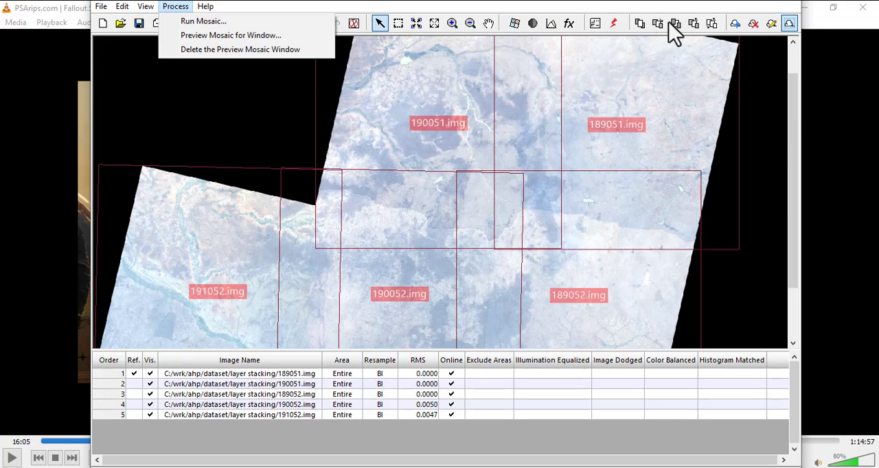
mouse_move(182, 24)
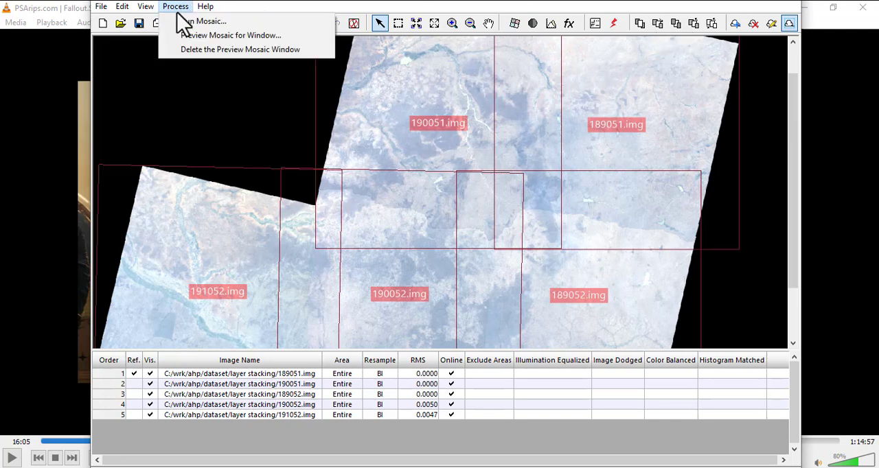
mouse_move(203, 21)
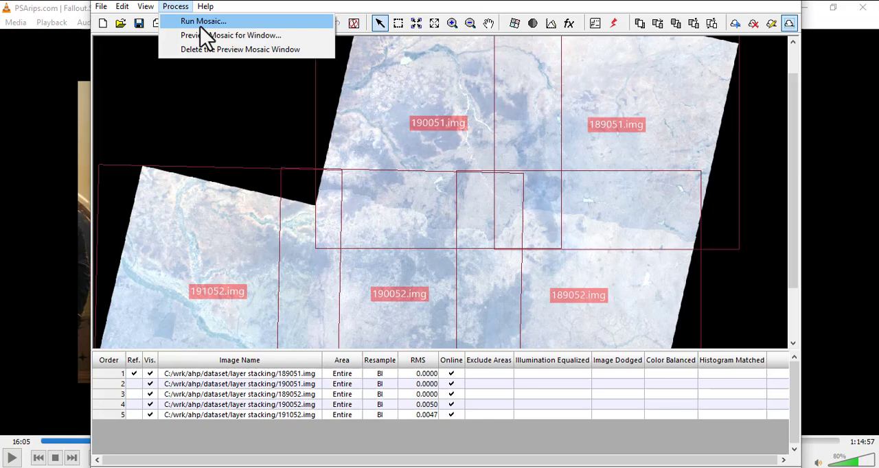
click(203, 21)
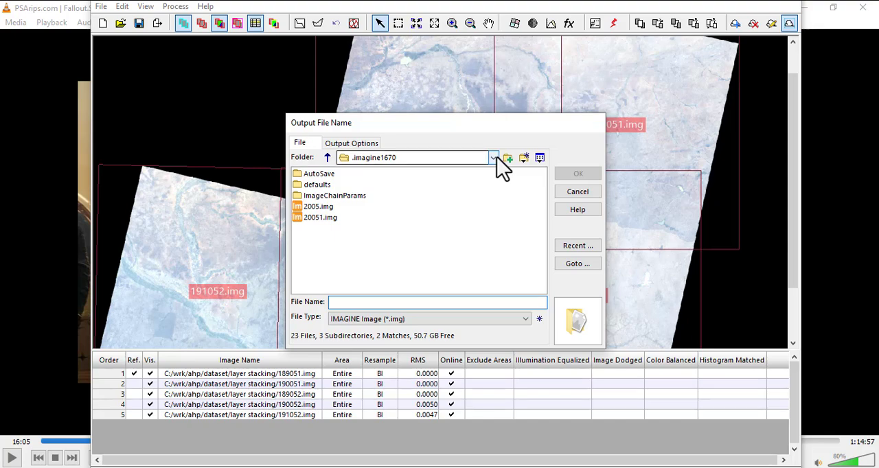
click(494, 158)
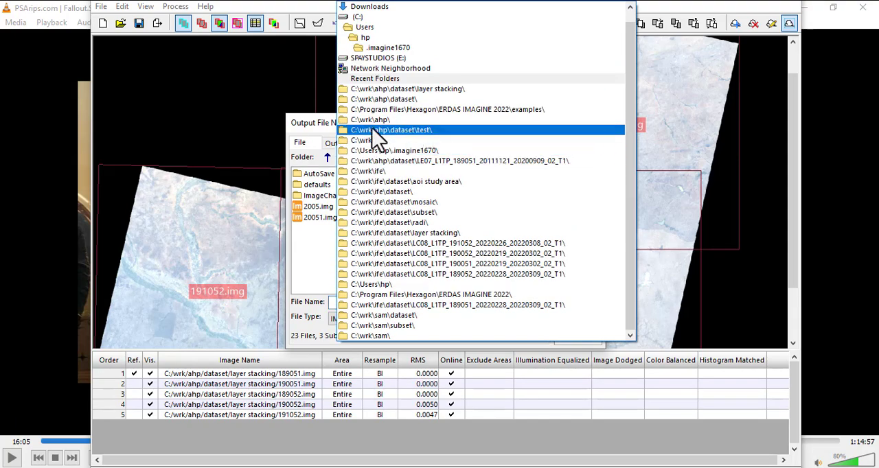
click(390, 130)
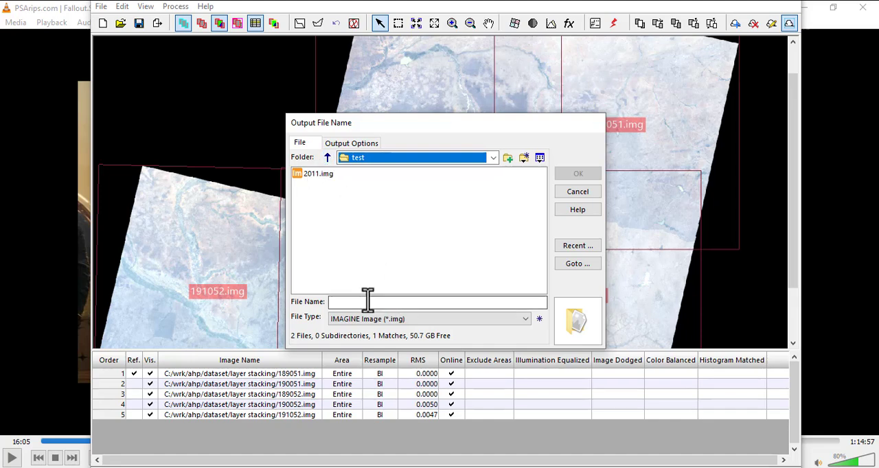
text(20111)
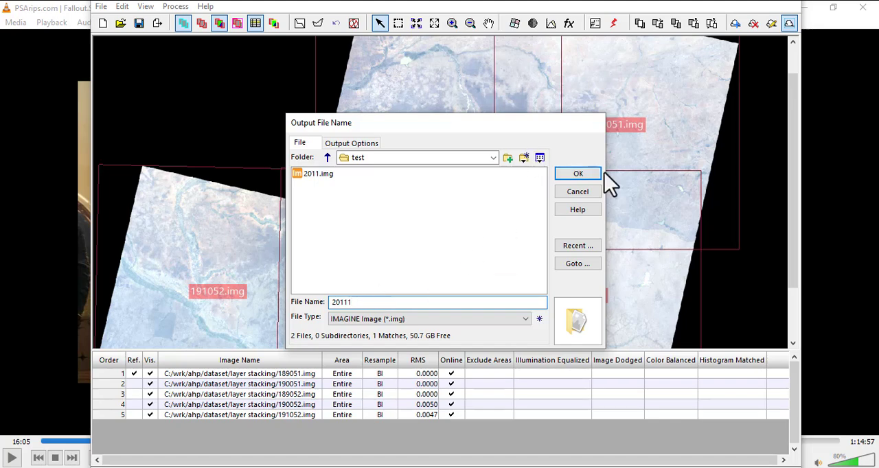
click(577, 173)
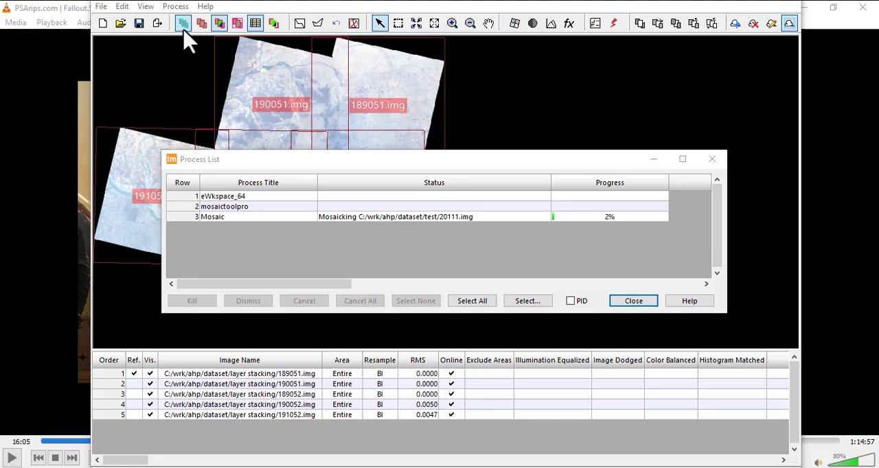
Wait for the 20111.img mosaic job to reach 100% DONE, then close the Process List.
click(632, 300)
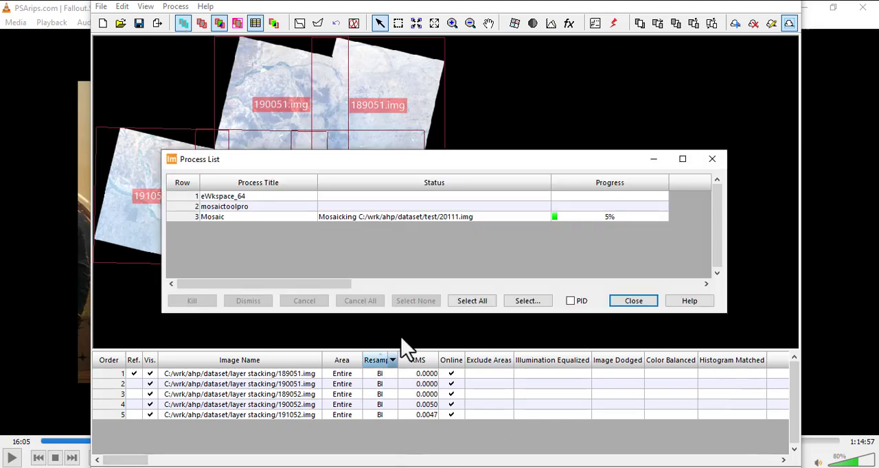
mouse_move(488, 353)
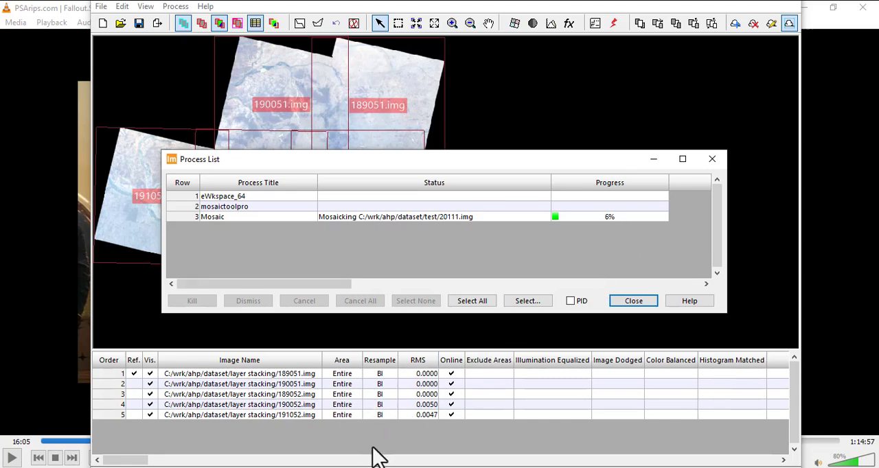
mouse_move(284, 58)
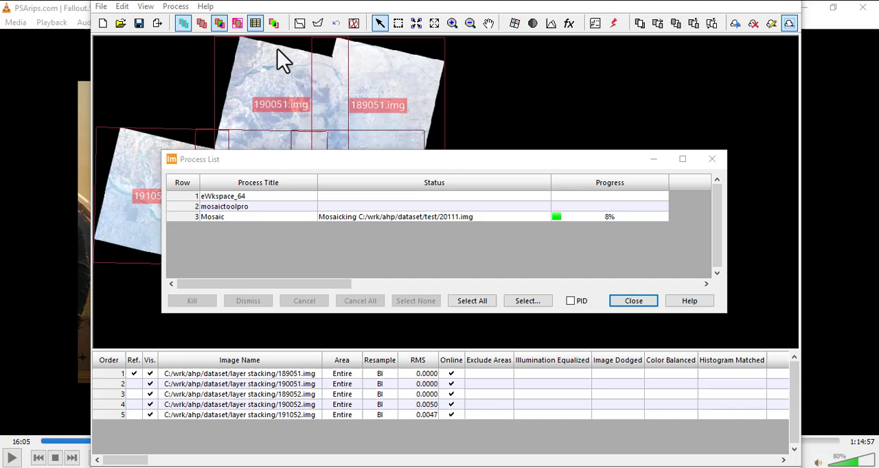
click(632, 301)
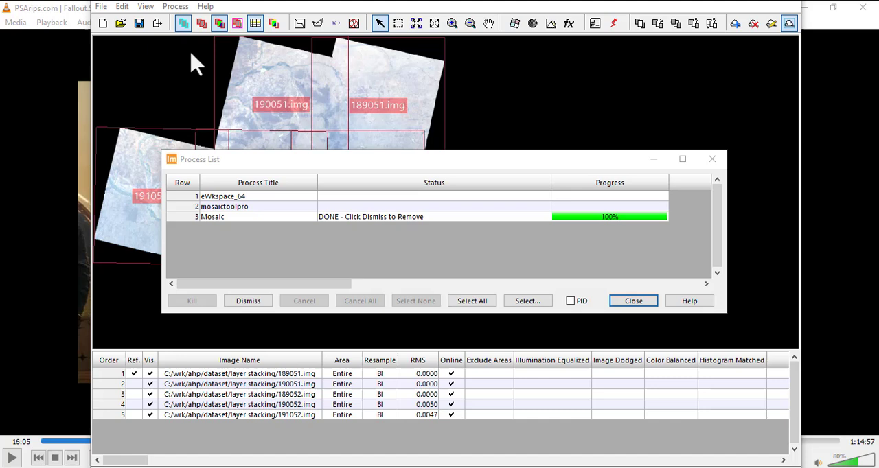
mouse_move(666, 237)
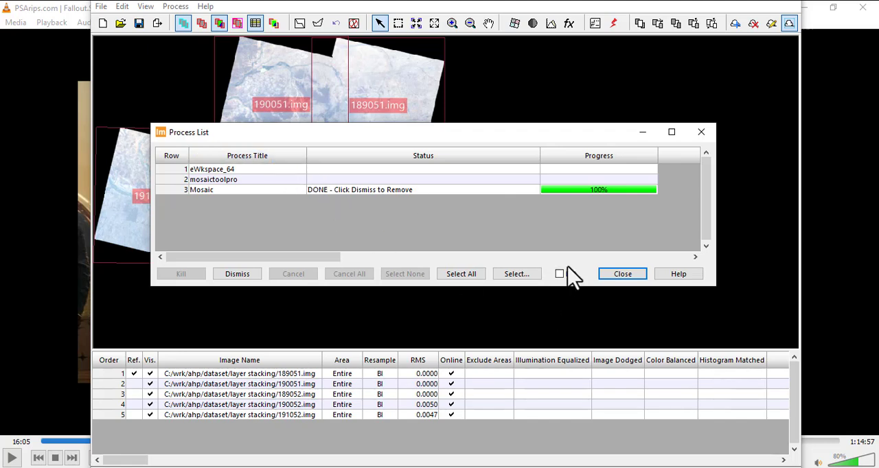
click(622, 273)
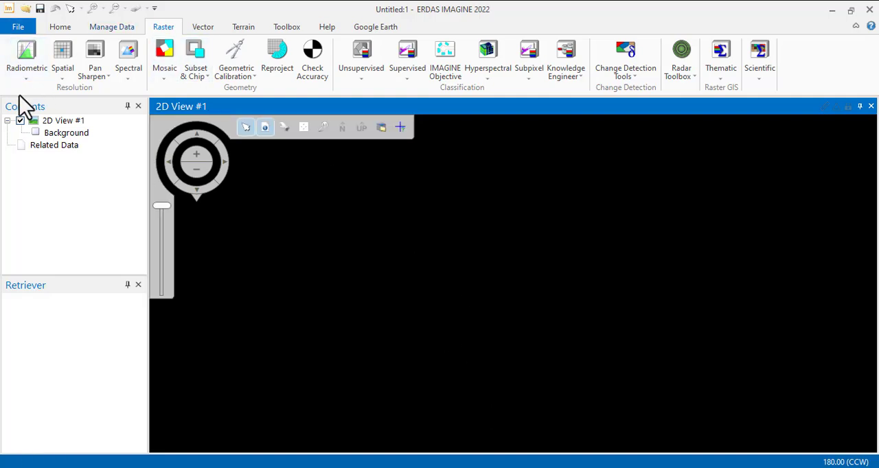
mouse_move(120, 113)
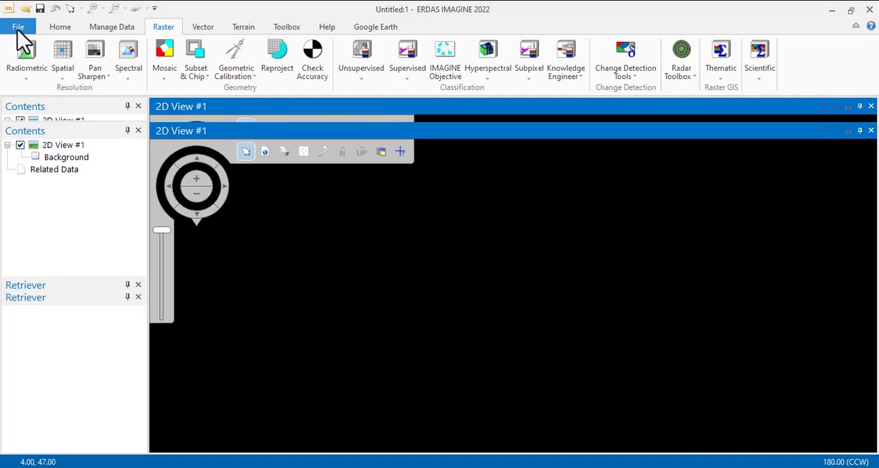
Check recent files, then open test/20111.img as a raster layer in 2D View #1.
click(18, 26)
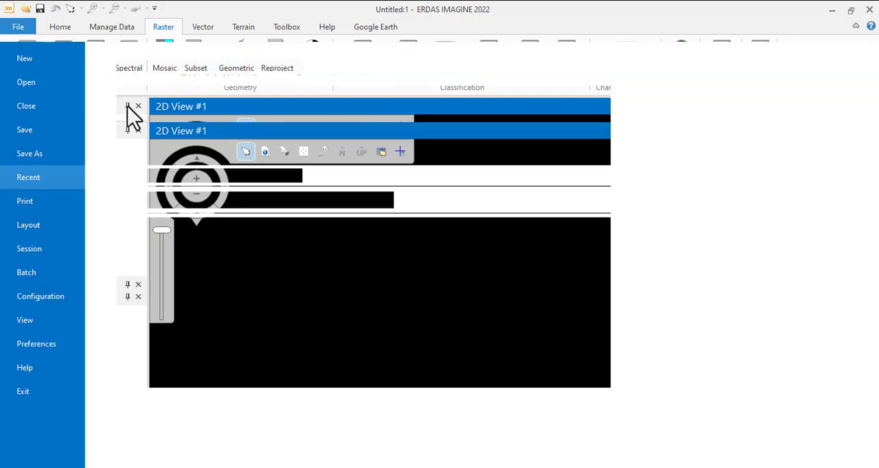
click(28, 177)
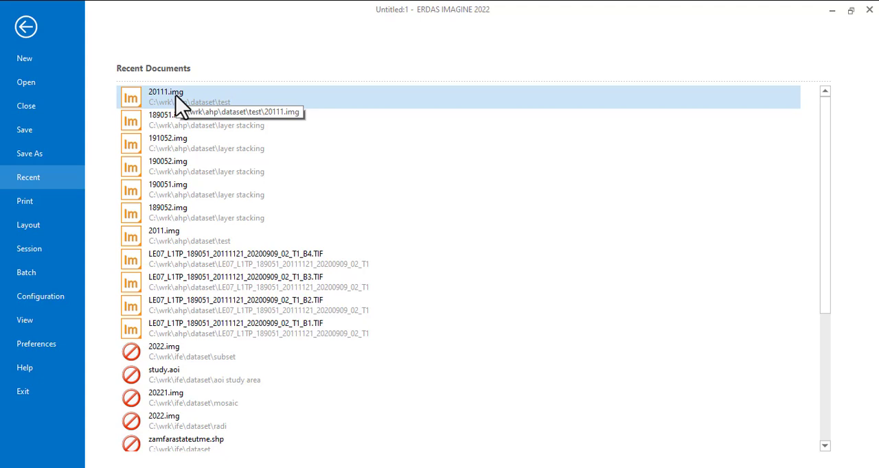
mouse_move(137, 128)
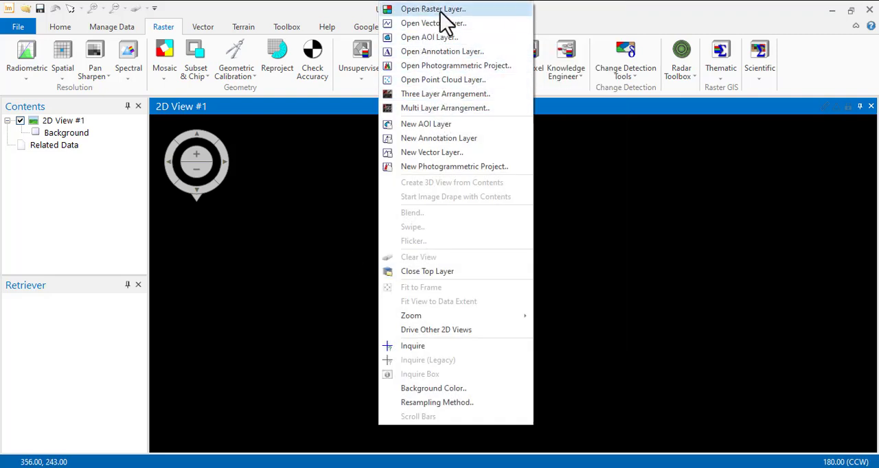
click(433, 8)
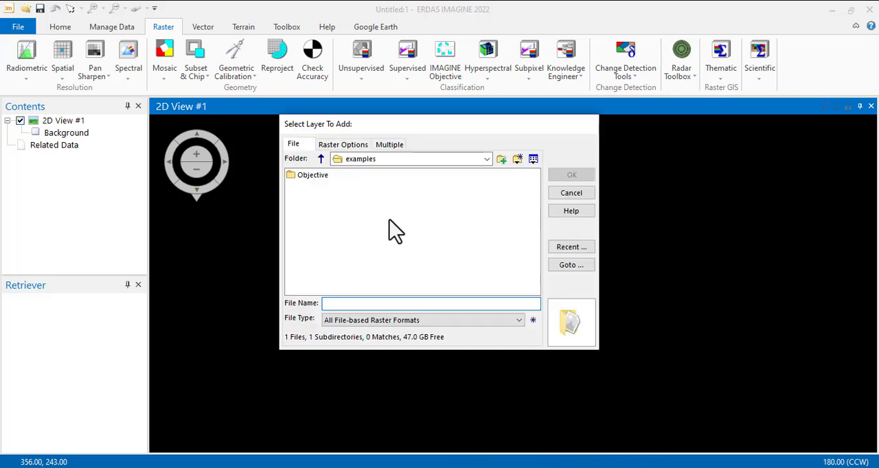
click(487, 159)
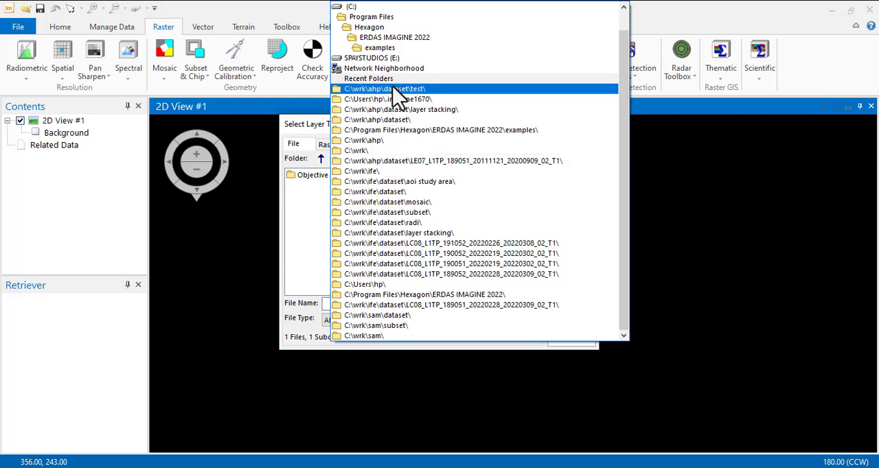
click(383, 89)
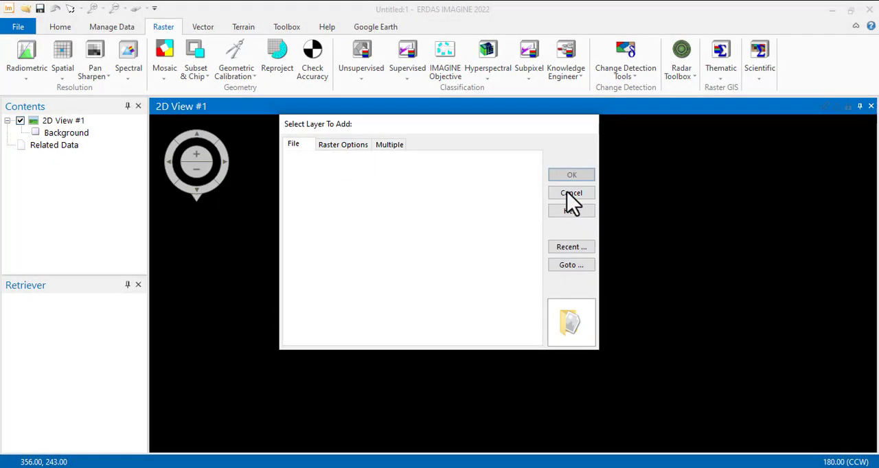
click(570, 193)
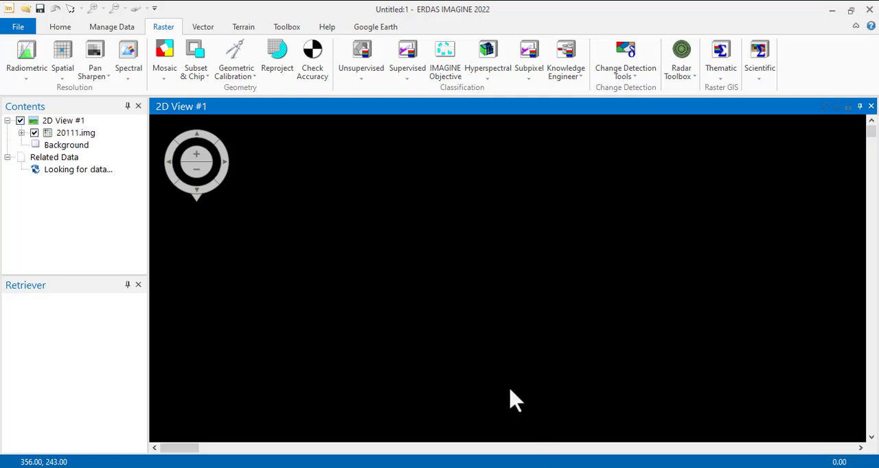
mouse_move(93, 151)
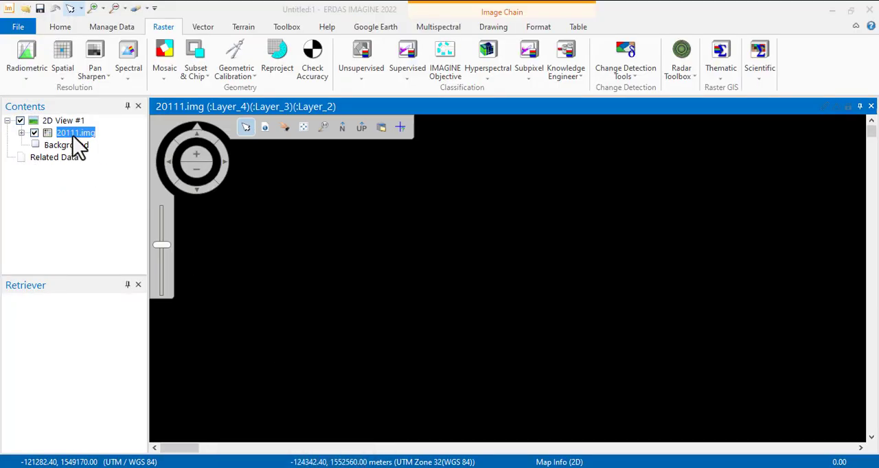
Fit the 20111.img layer to the window from its Contents panel menu.
right_click(75, 133)
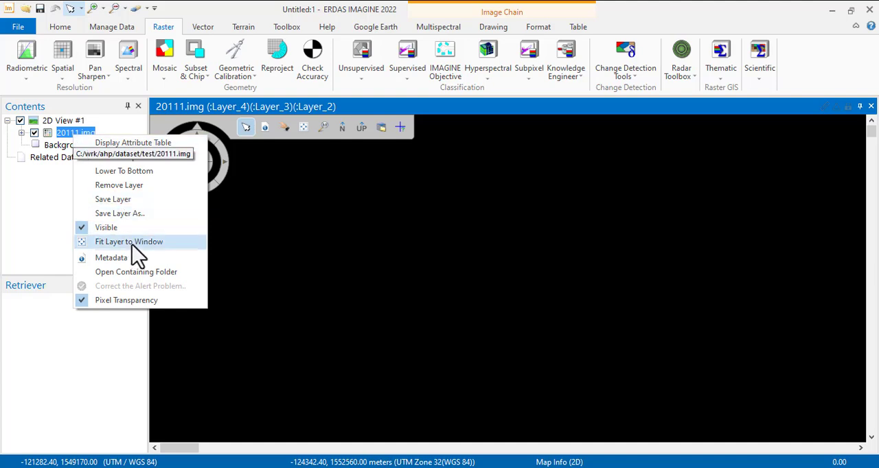
click(129, 242)
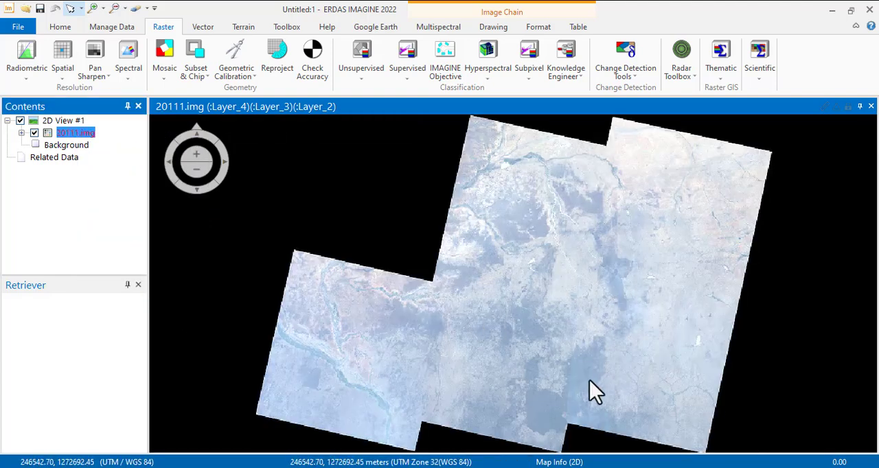